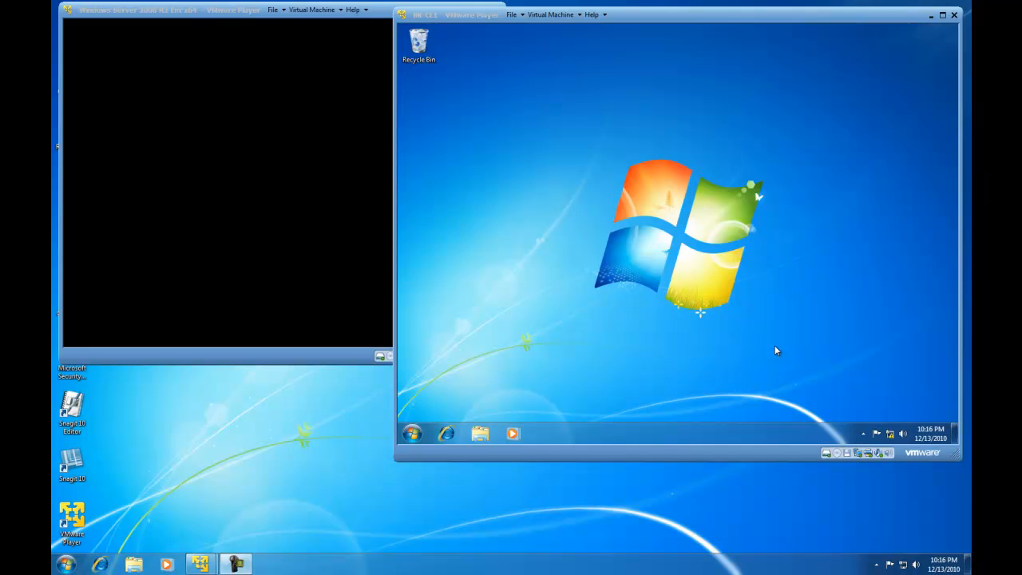
mouse_move(629, 270)
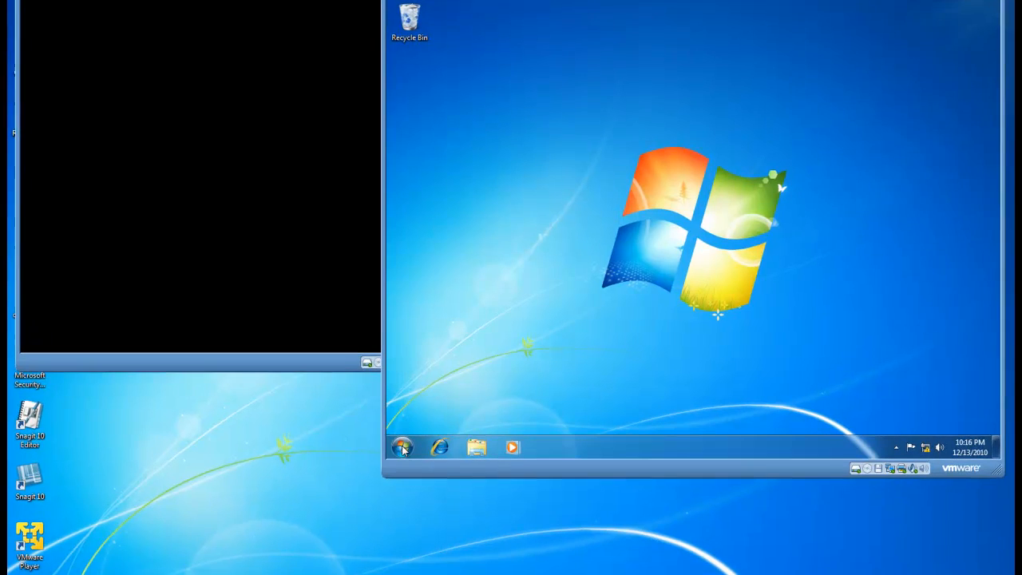
Reach the Administrative Tools folder via Start, Control Panel, System and Security.
left_click(403, 448)
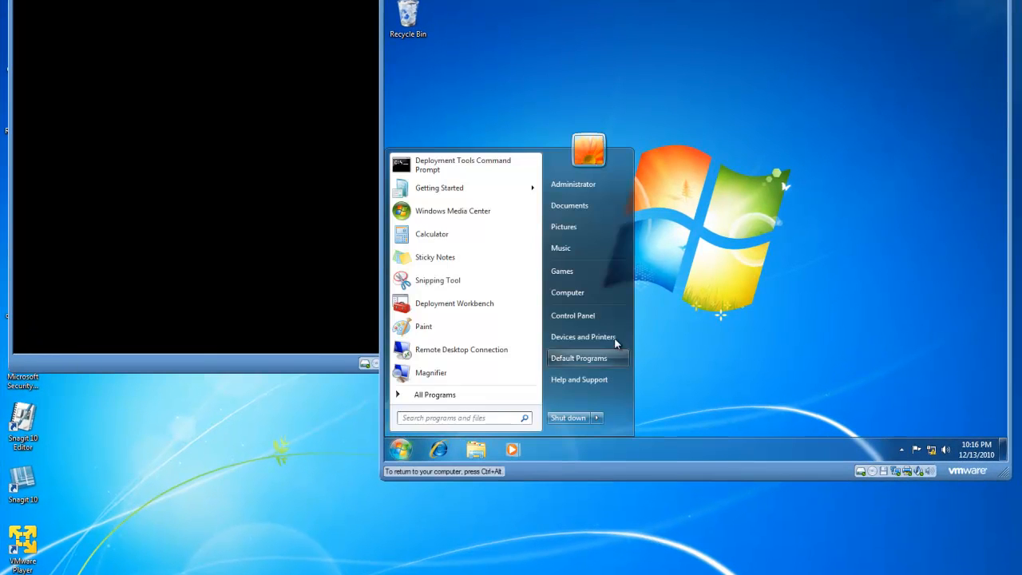
left_click(574, 315)
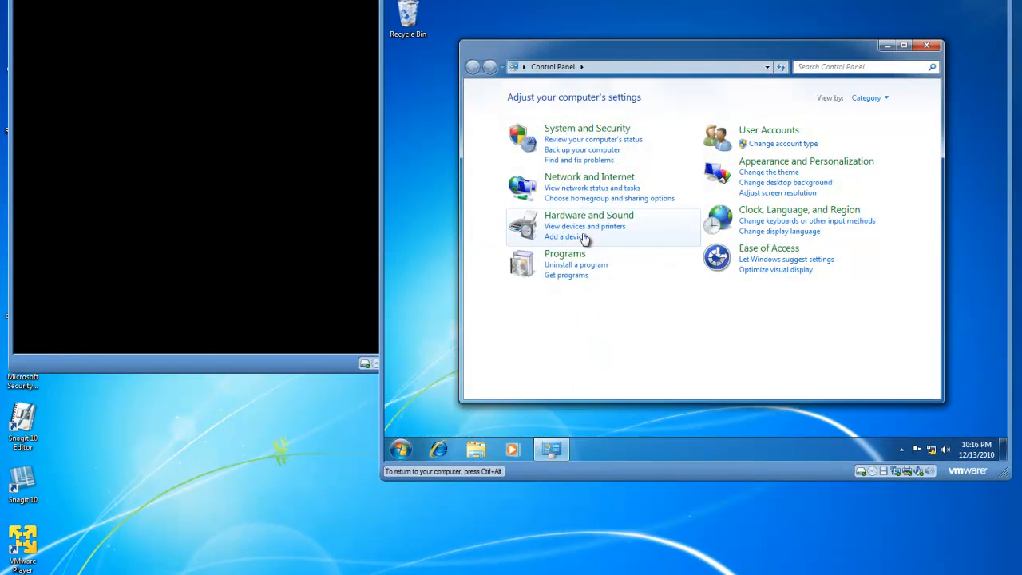
left_click(587, 128)
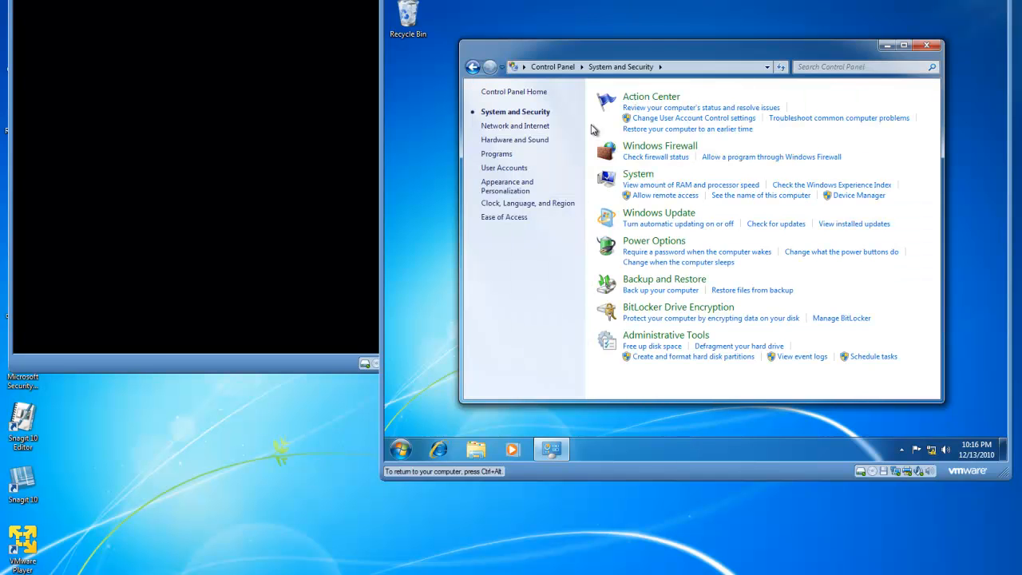
mouse_move(664, 335)
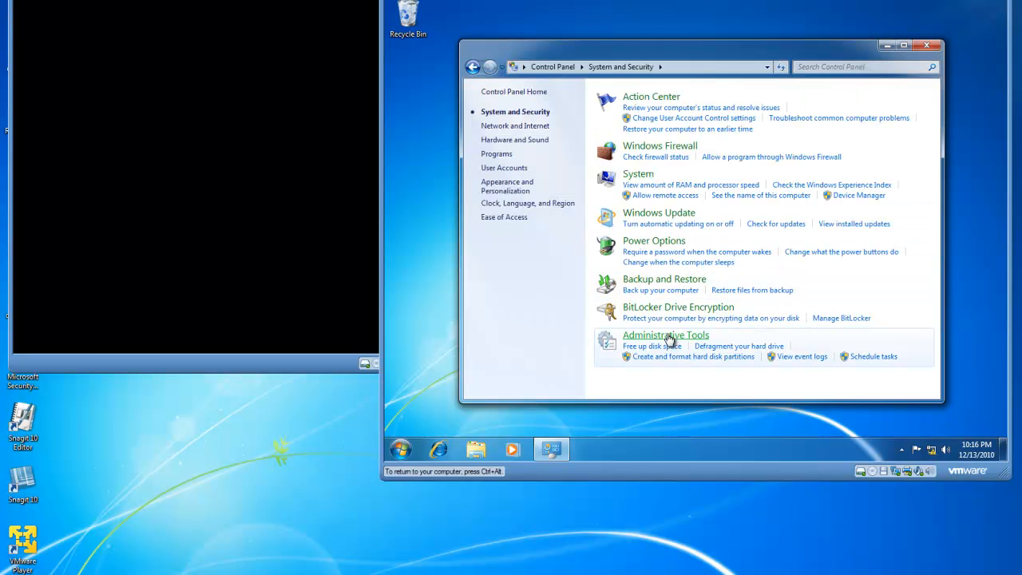
left_click(666, 335)
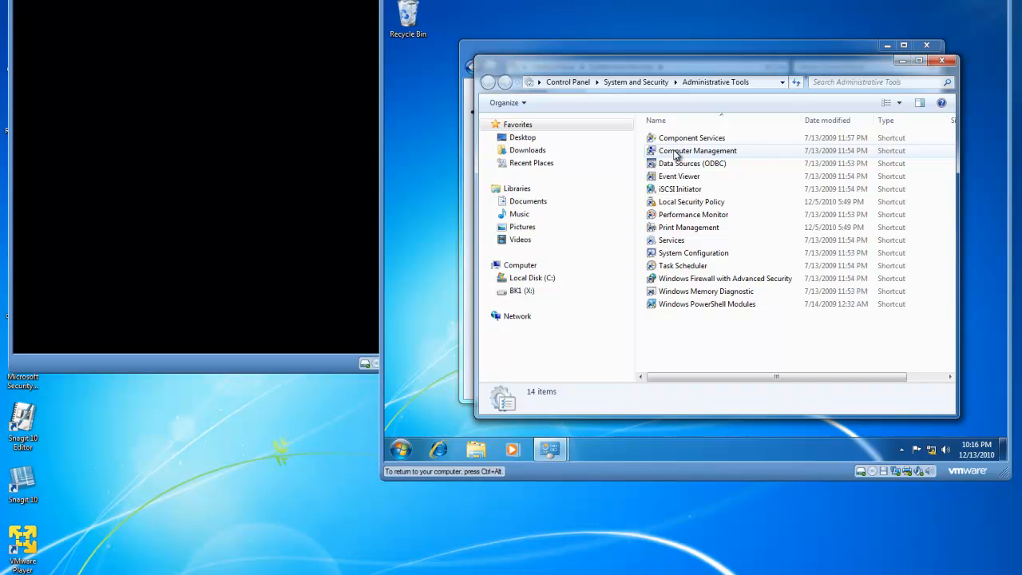
Launch Computer Management and show Disk Management with Disk 0's BK1 (X:) 1.00 GB NTFS volume.
double_click(696, 151)
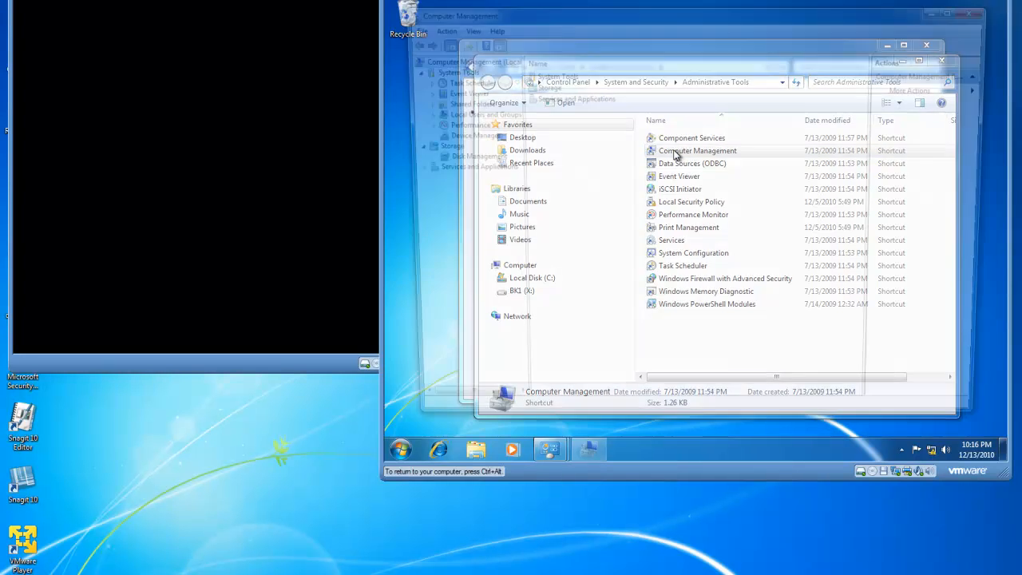
double_click(696, 150)
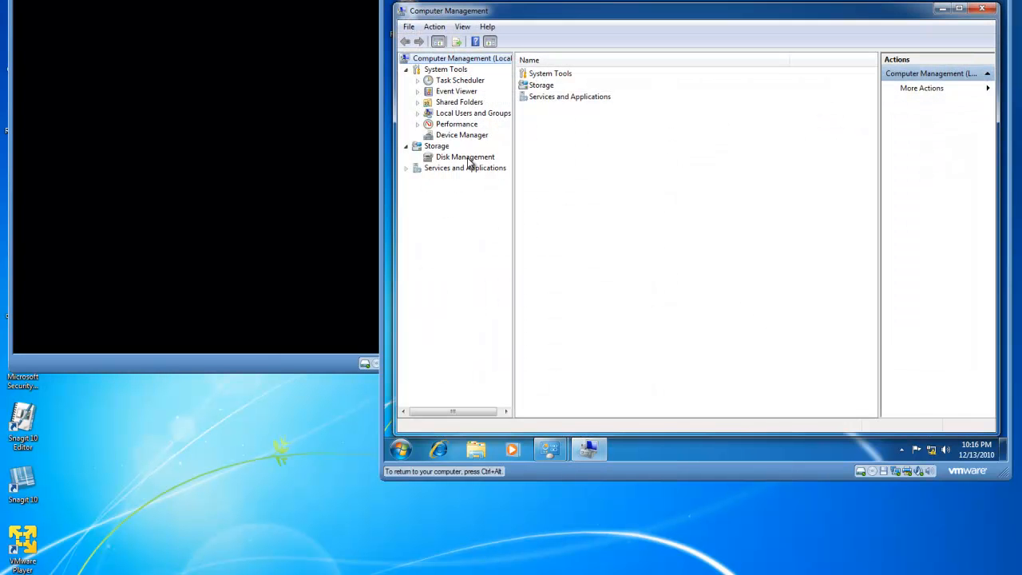
left_click(465, 156)
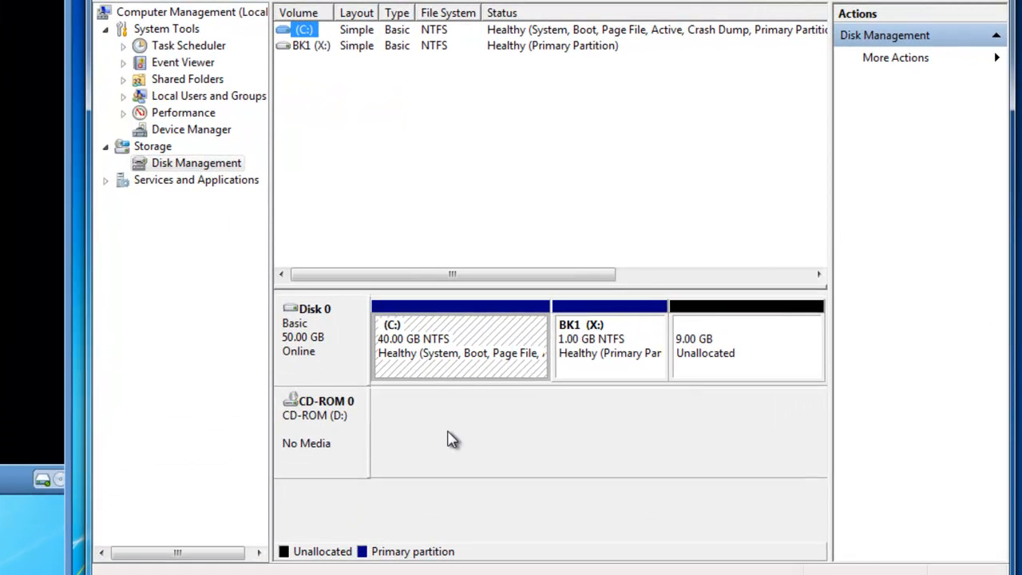
mouse_move(444, 369)
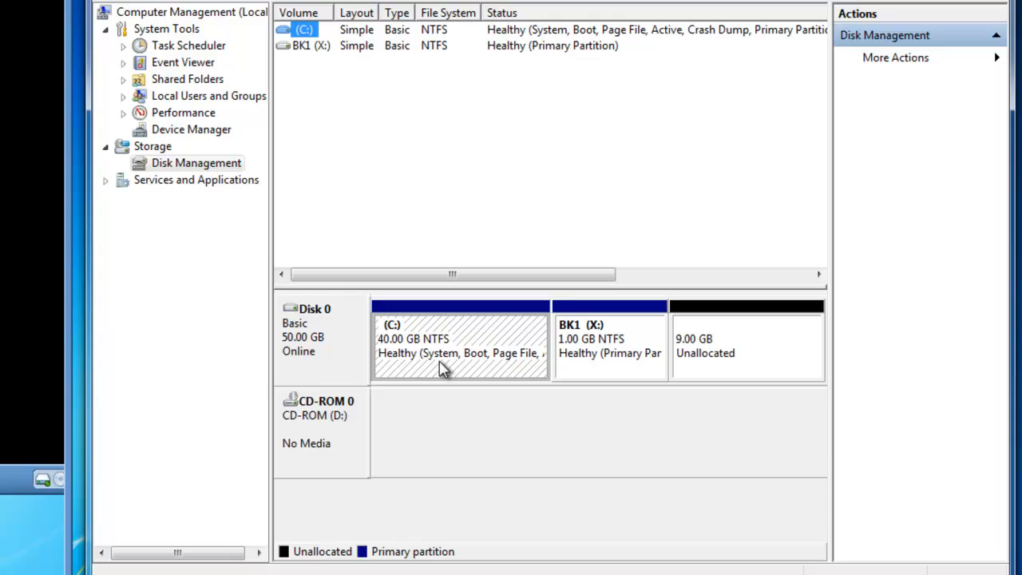
mouse_move(621, 370)
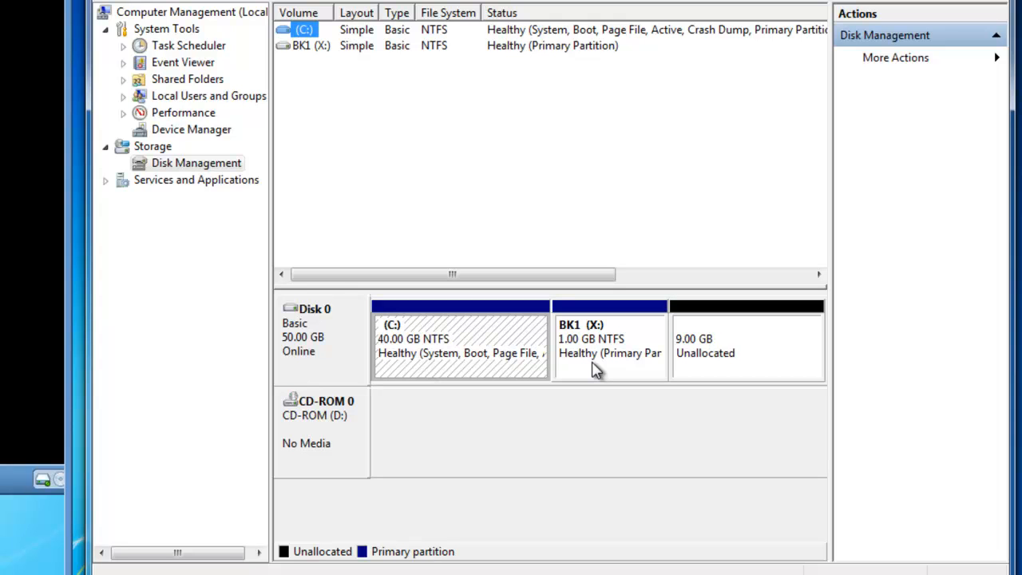
mouse_move(717, 377)
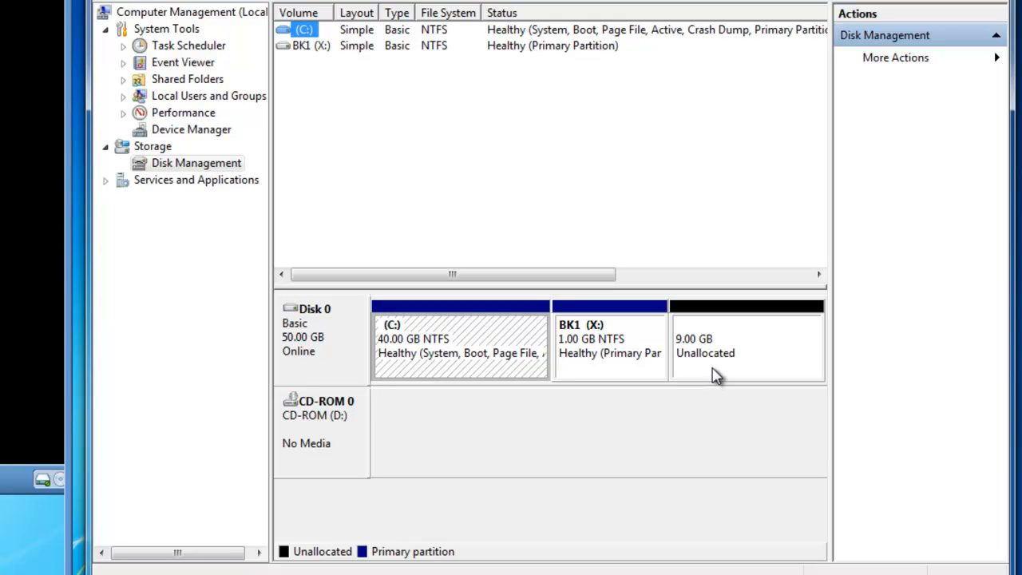
mouse_move(600, 375)
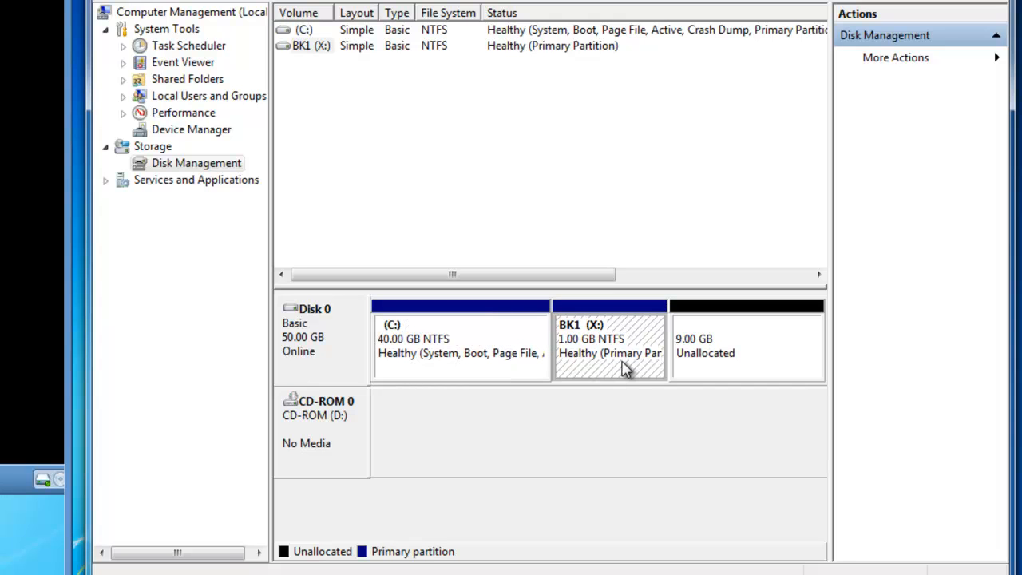
Start the Extend Volume Wizard for the BK1 (X:) partition from its context menu.
right_click(611, 338)
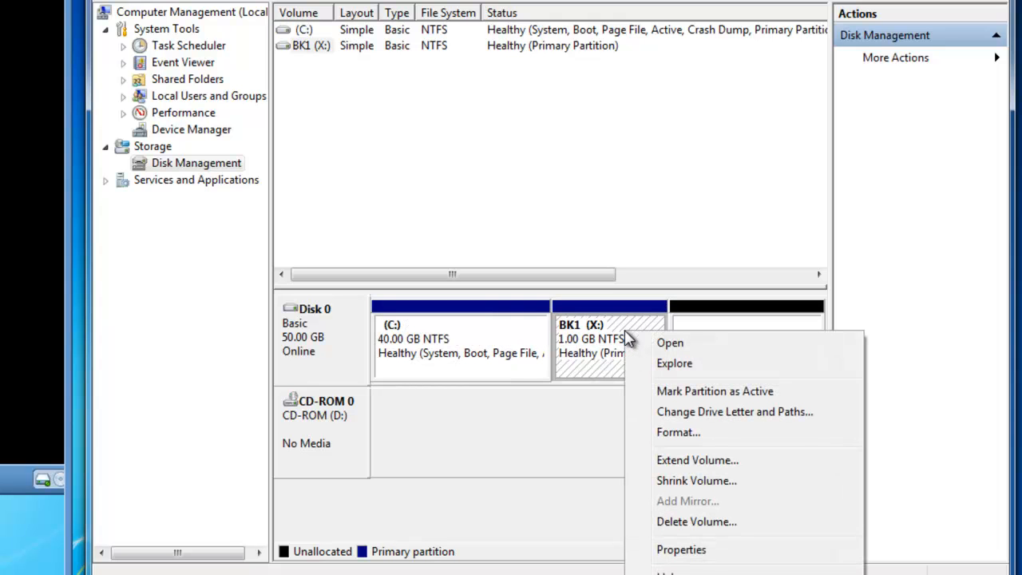
mouse_move(674, 466)
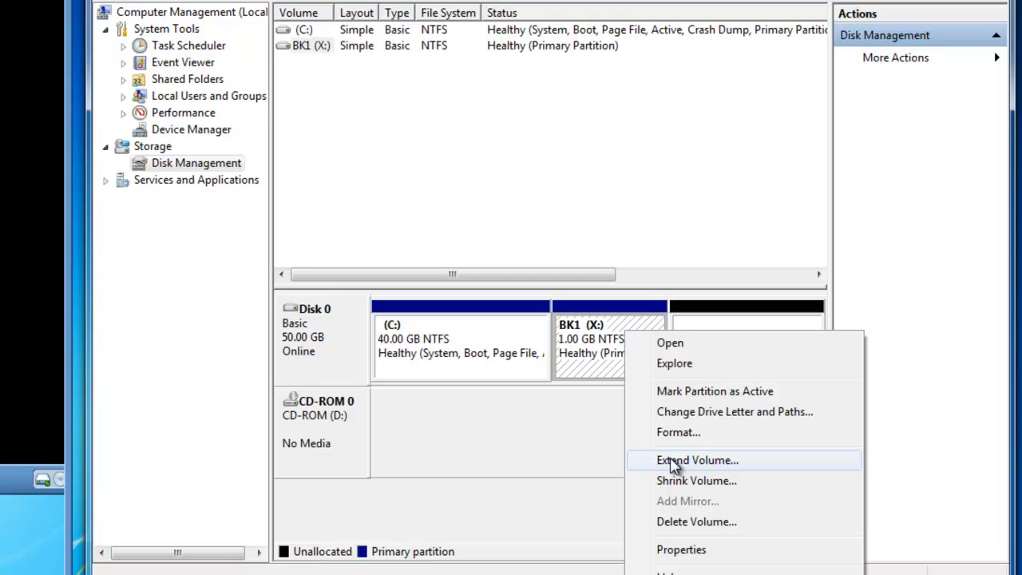
left_click(696, 460)
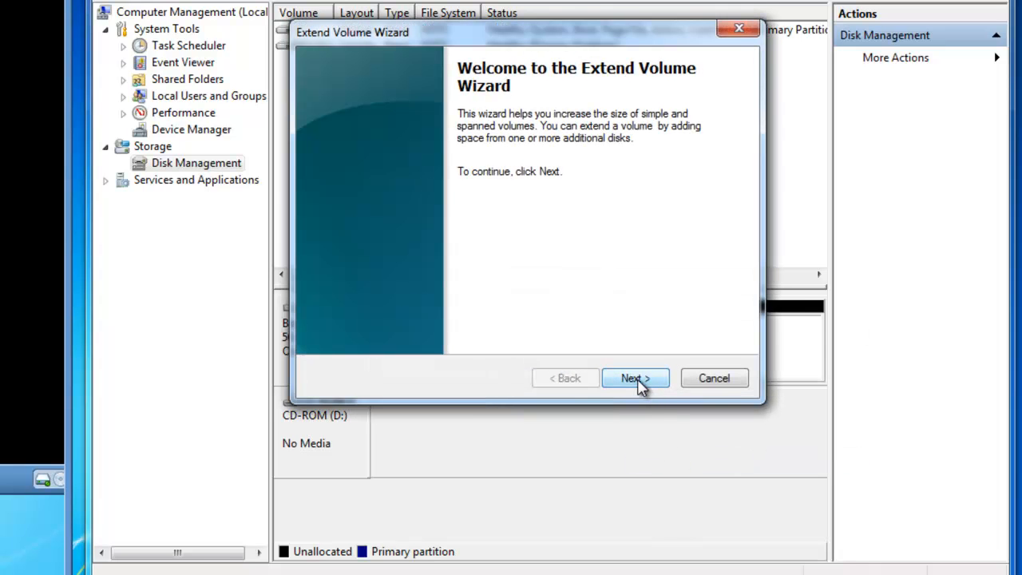
Continue past the welcome page to the Select Disks page offering 9215 MB from Disk 0.
left_click(635, 377)
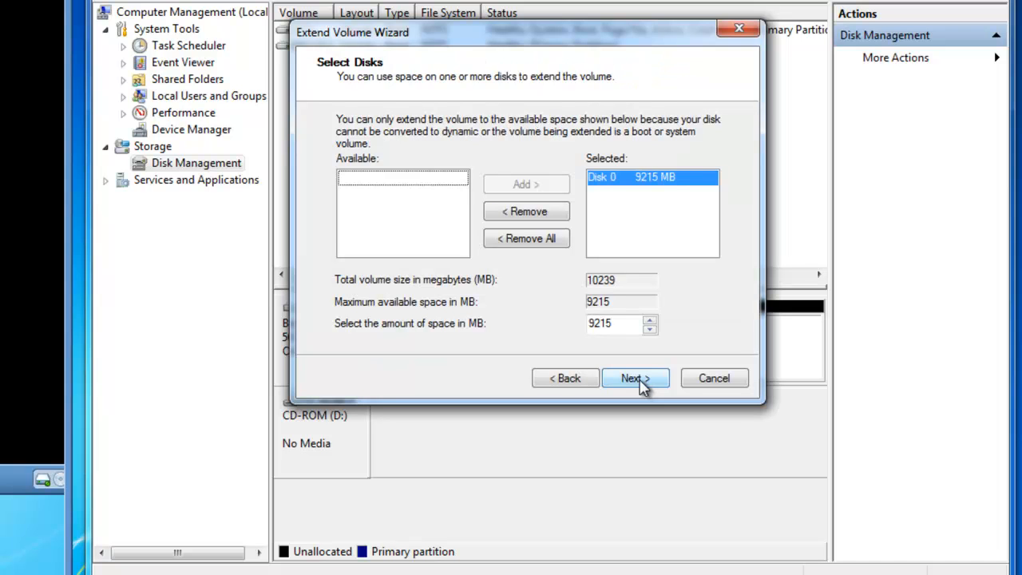
mouse_move(609, 192)
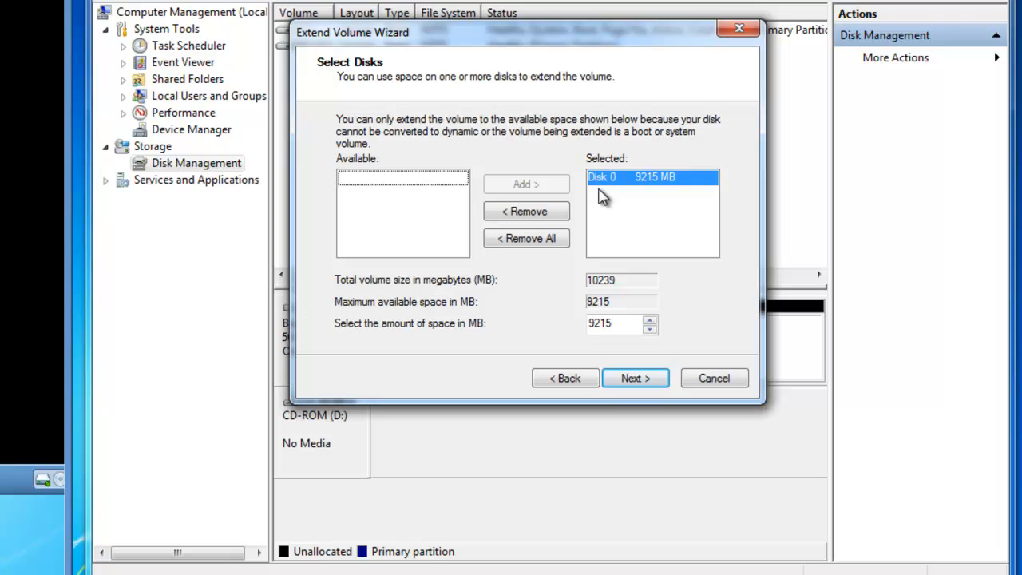
mouse_move(622, 195)
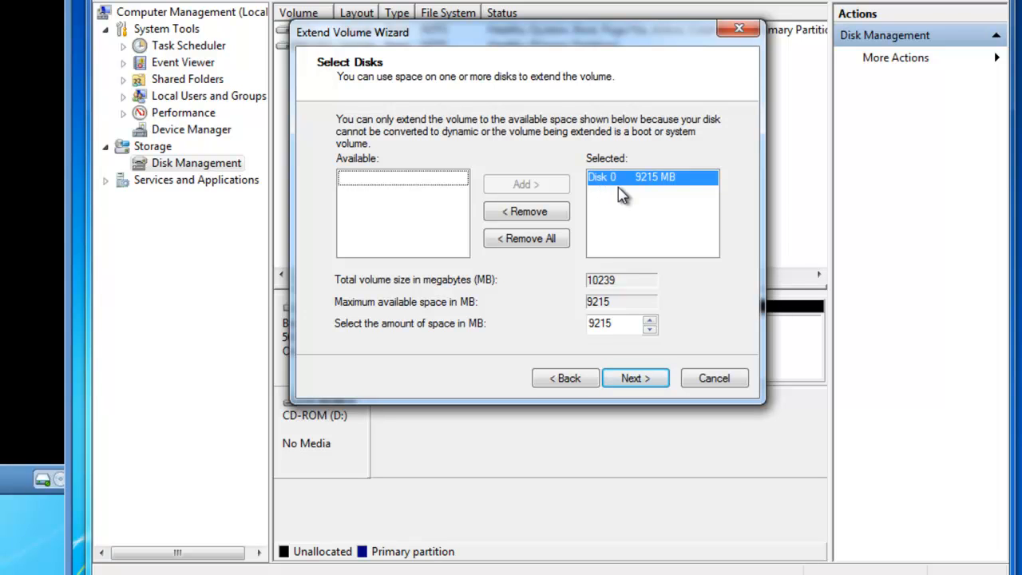
mouse_move(653, 192)
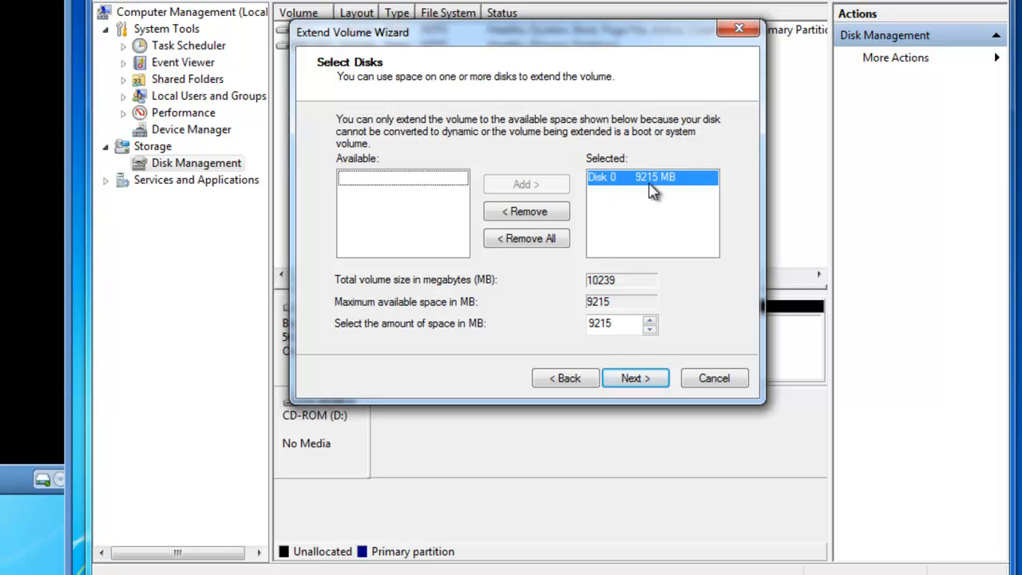
mouse_move(666, 196)
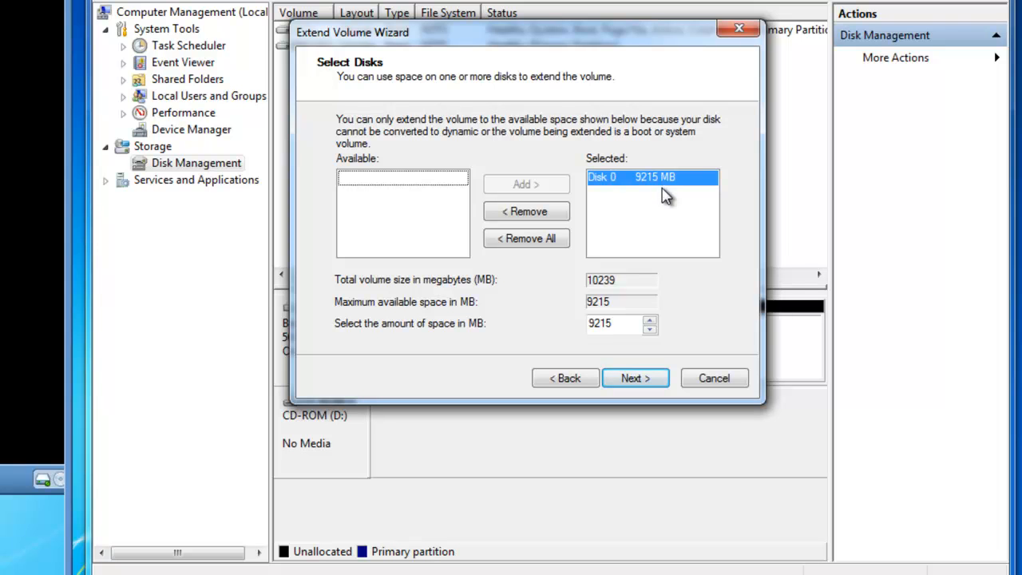
mouse_move(483, 302)
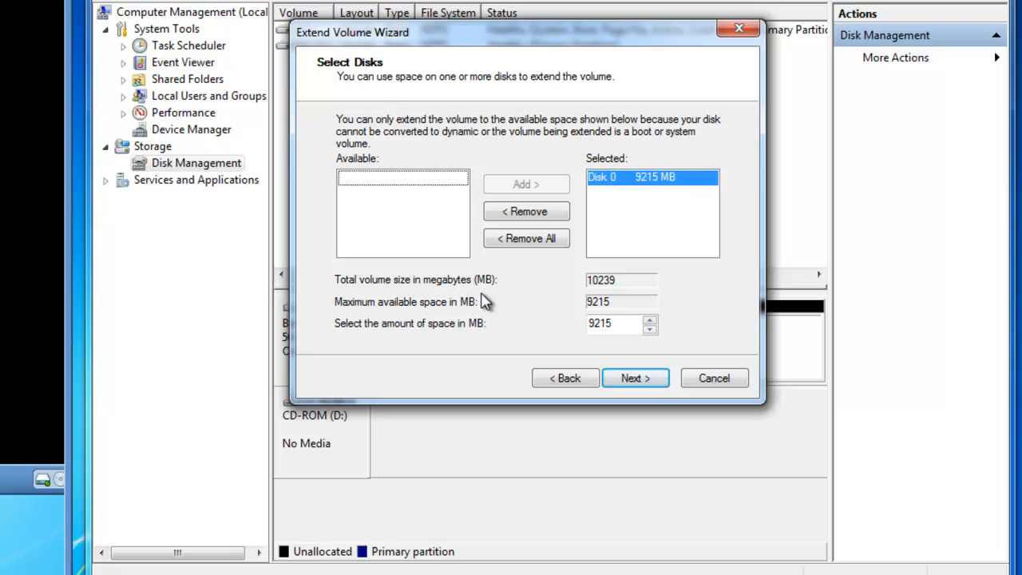
mouse_move(623, 301)
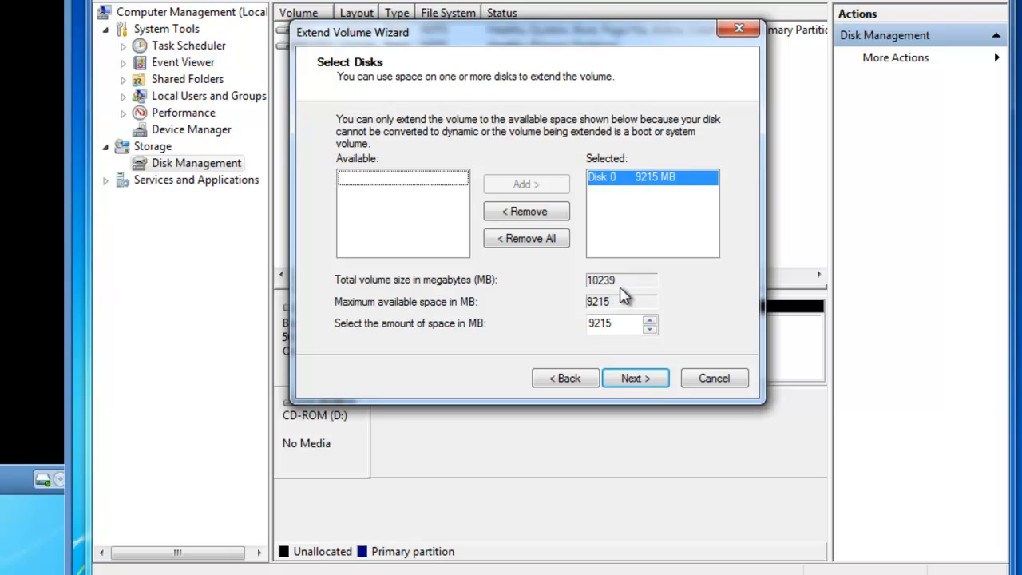
mouse_move(646, 204)
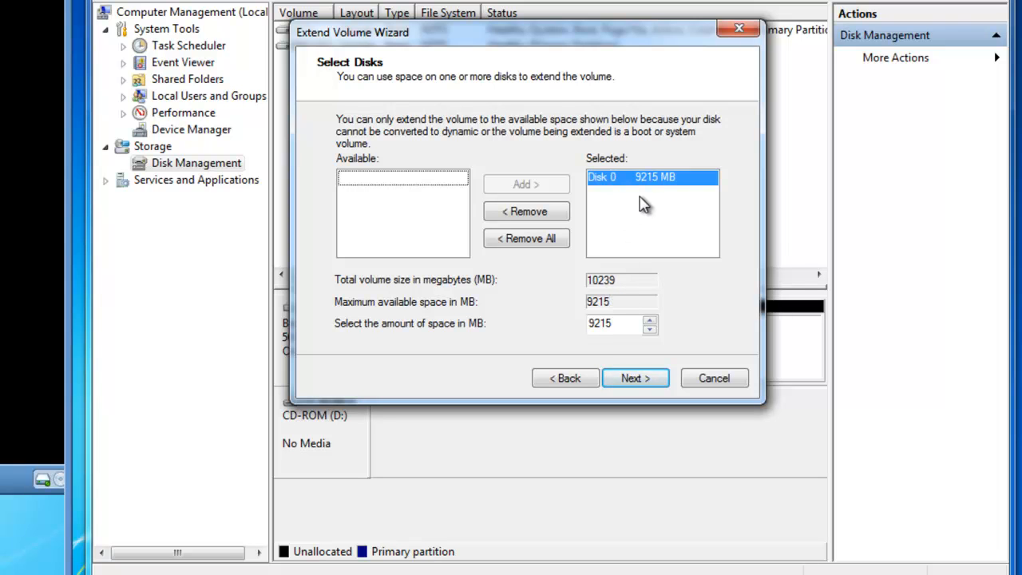
mouse_move(409, 350)
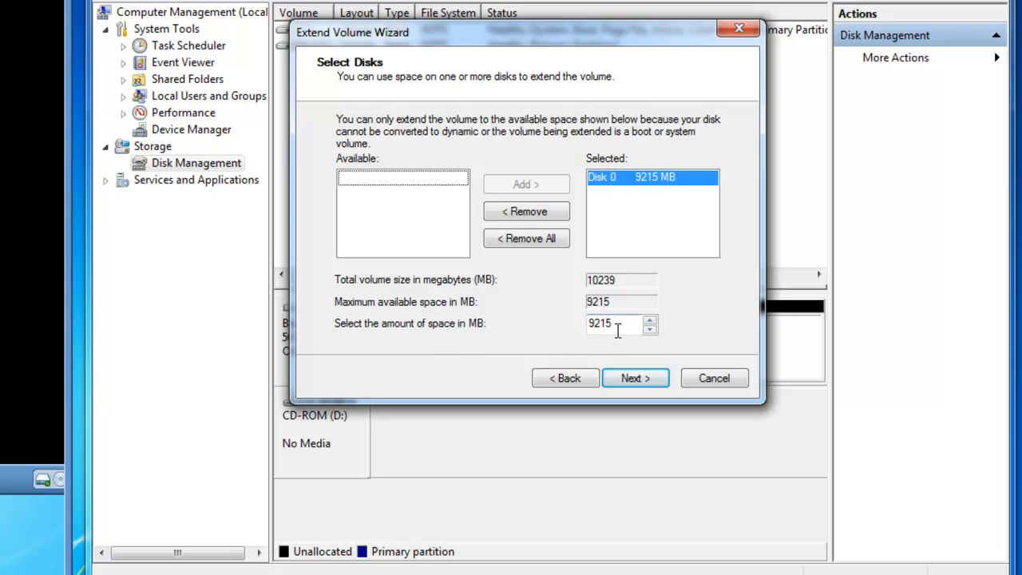
Extend BK1 (X:) by 512 MB and finish the wizard, making it a 1.50 GB partition.
triple_click(621, 323)
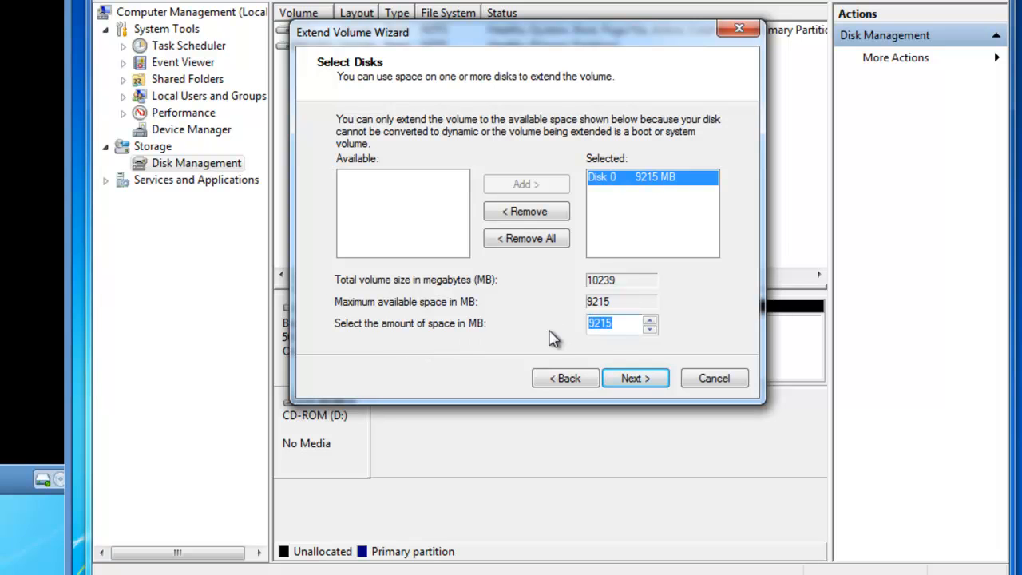
type("512")
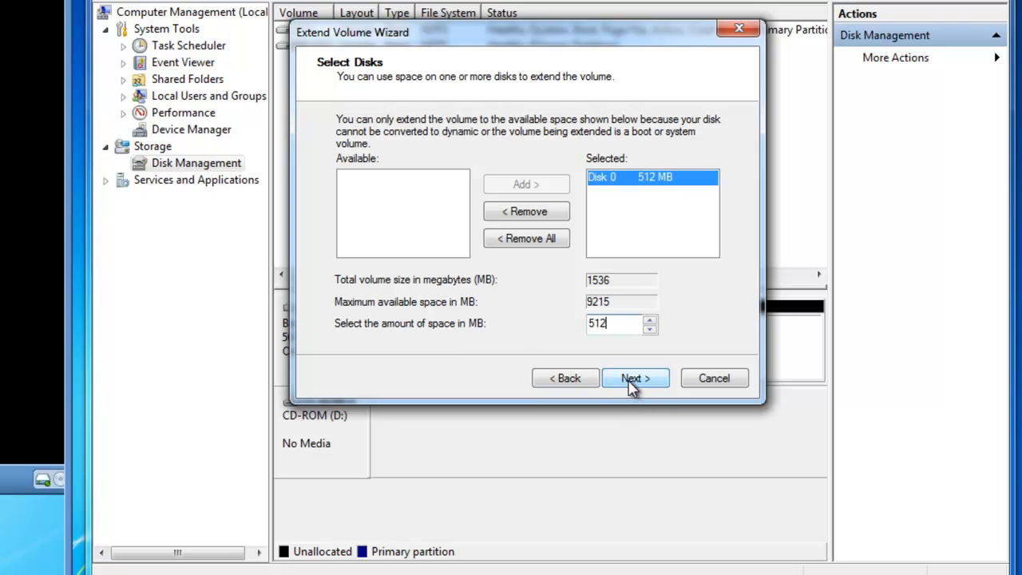
left_click(636, 377)
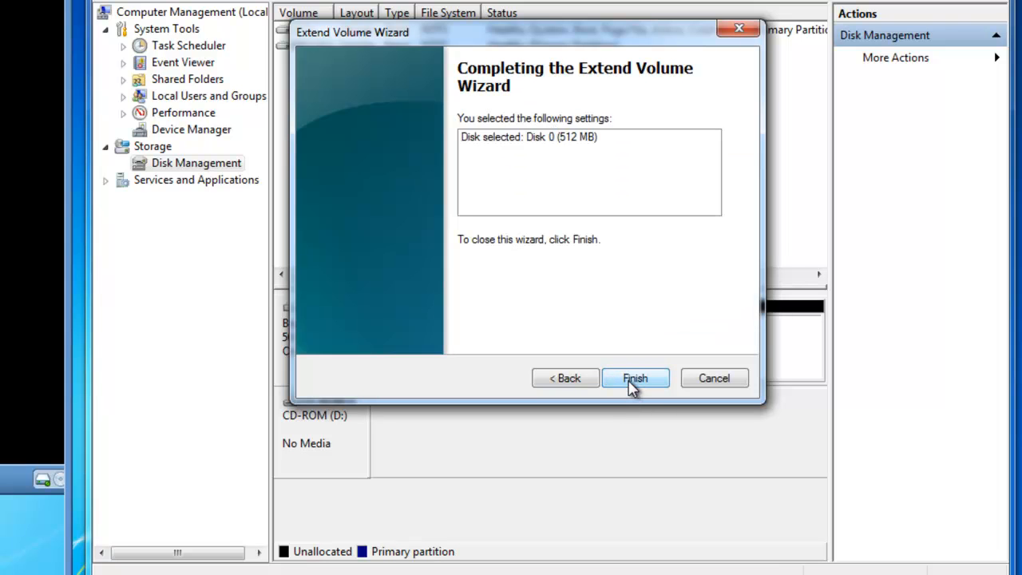
left_click(636, 377)
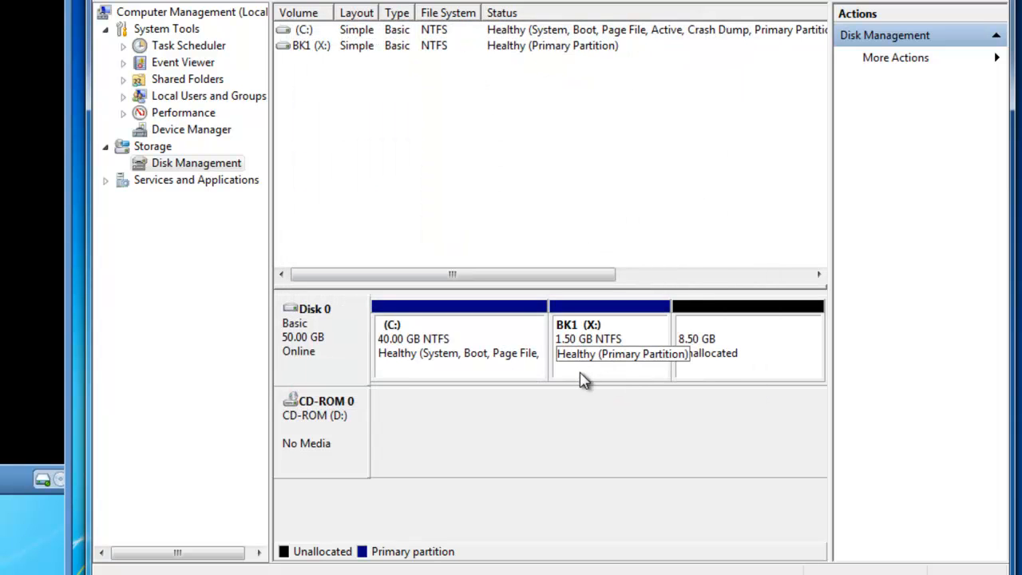
mouse_move(601, 358)
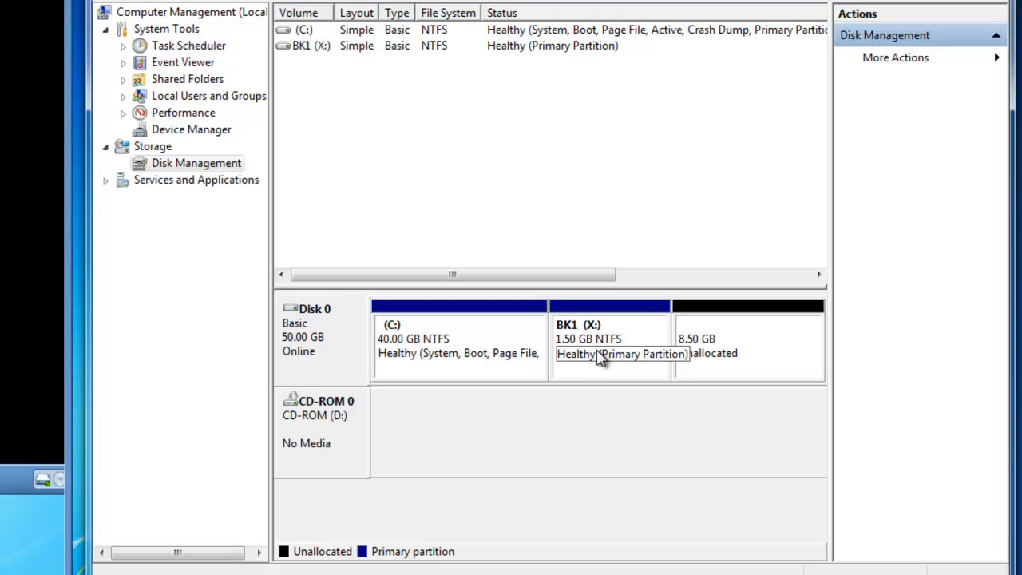
mouse_move(738, 370)
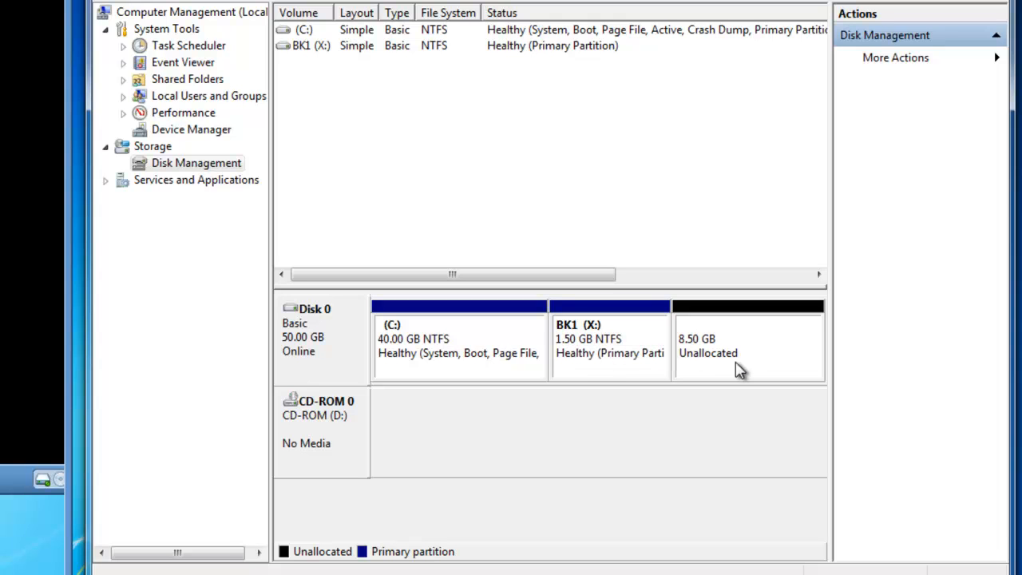
mouse_move(722, 373)
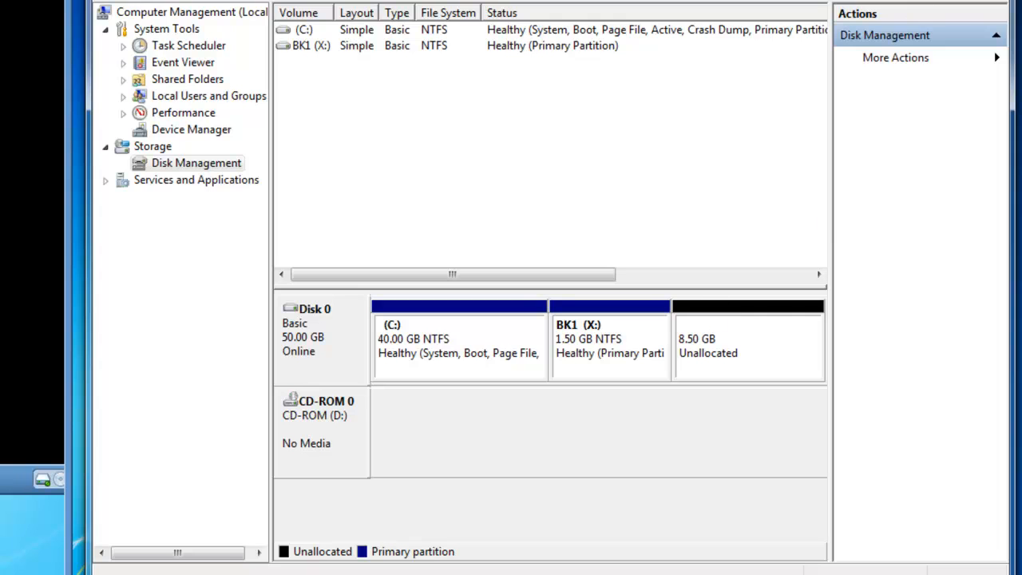
Leave Disk Management and bring up the Windows Start menu.
left_click(837, 80)
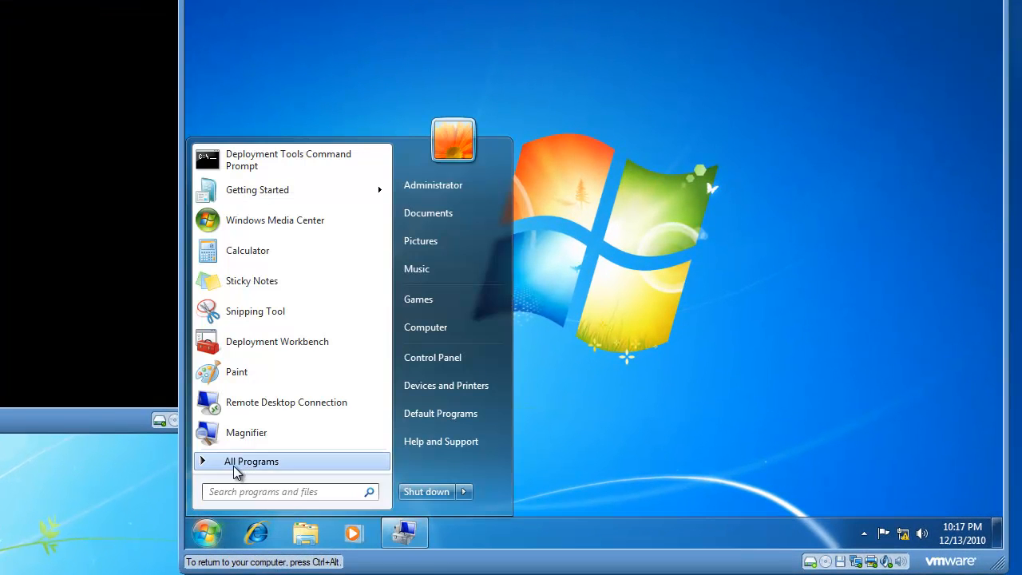
Run cmd as administrator and start DiskPart at its prompt.
left_click(287, 491)
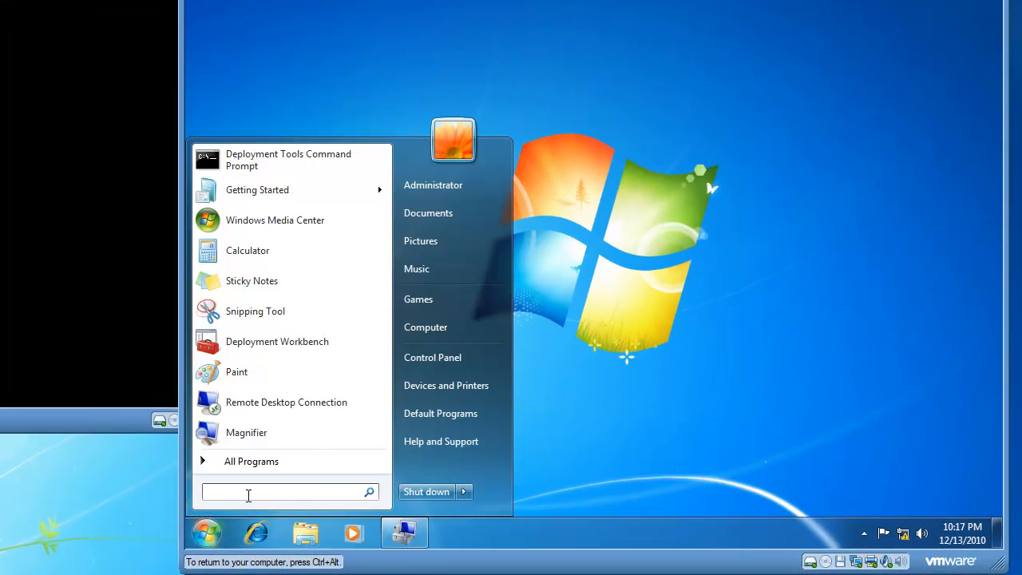
left_click(287, 160)
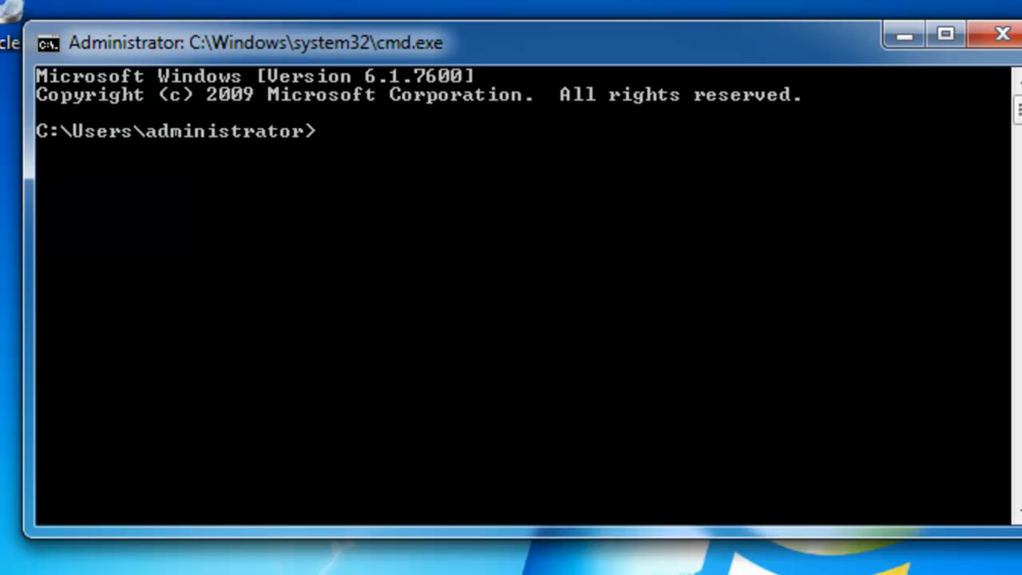
type("diskpart")
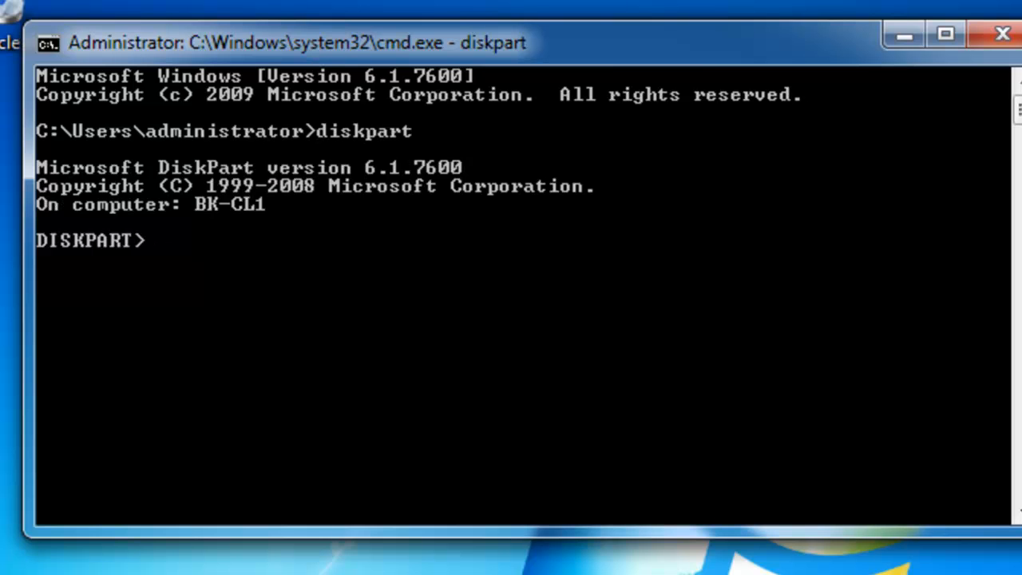
mouse_move(24, 559)
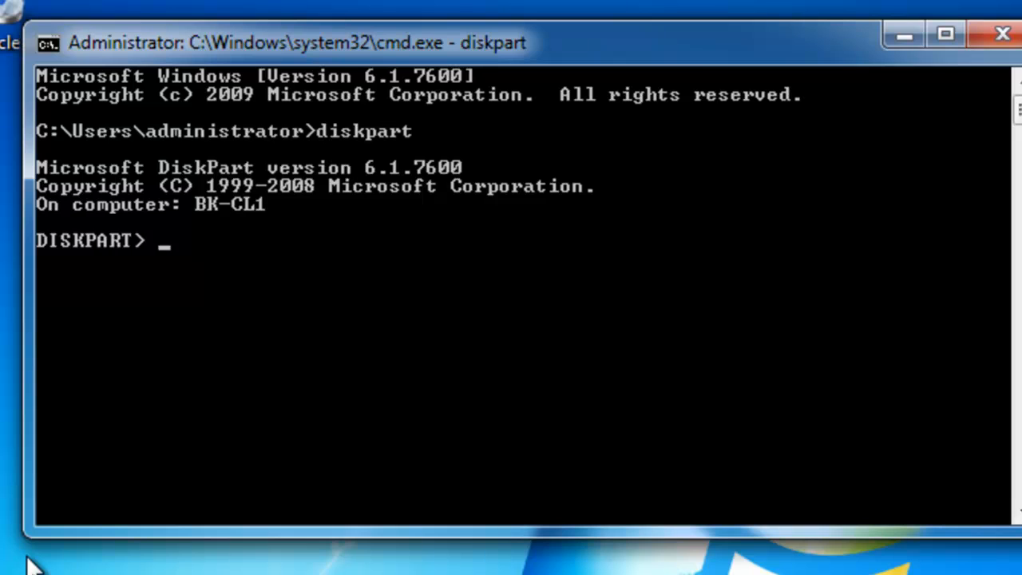
Make Disk 0 the selected disk in DiskPart with 'select disk 0'.
type("select dk")
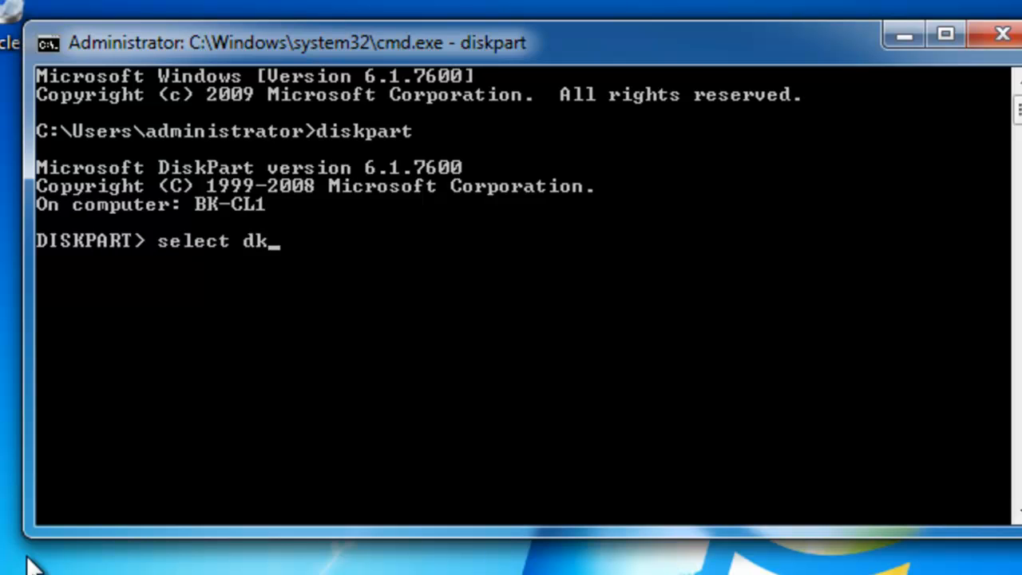
type("isk 0")
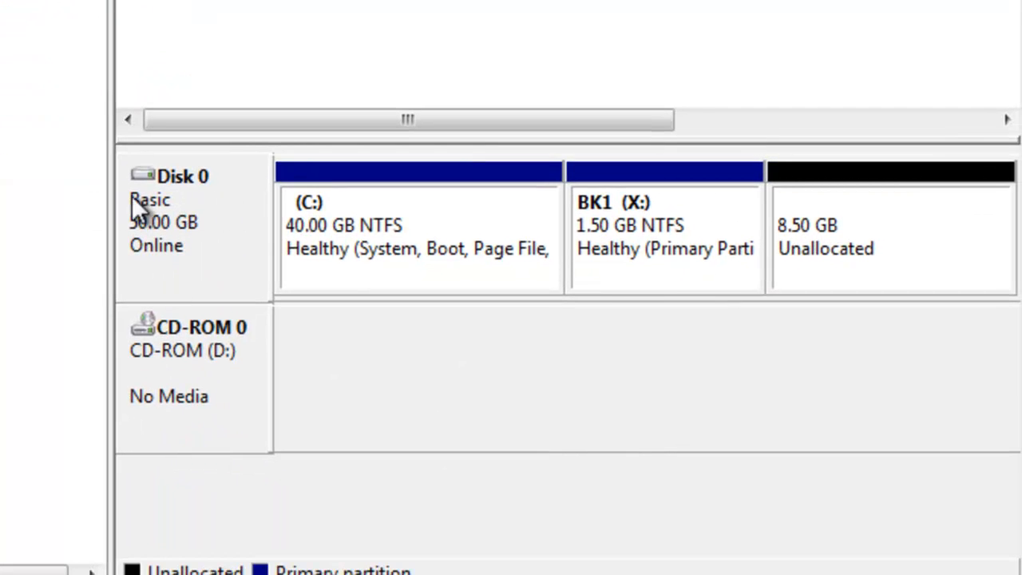
left_click(958, 10)
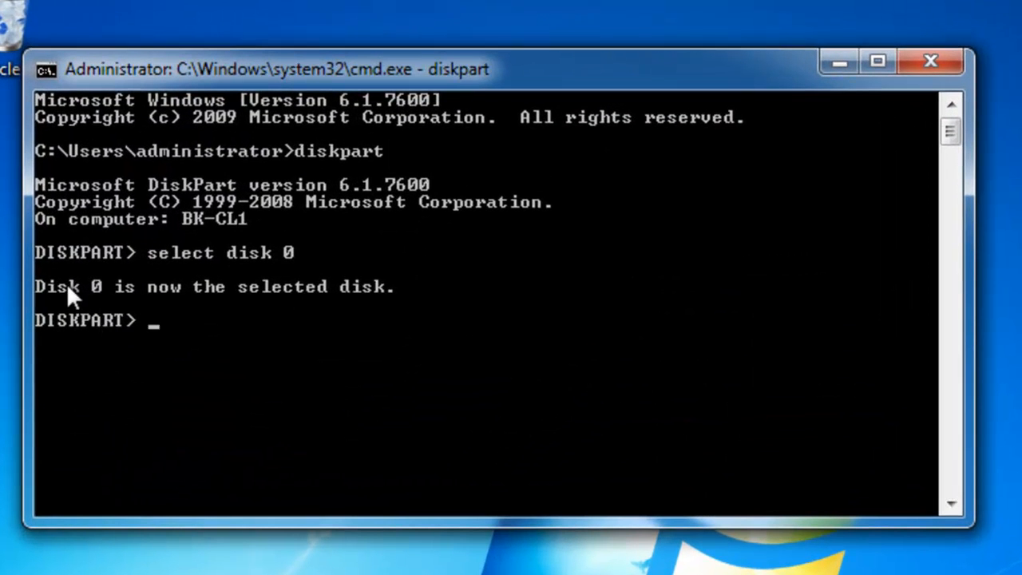
mouse_move(222, 317)
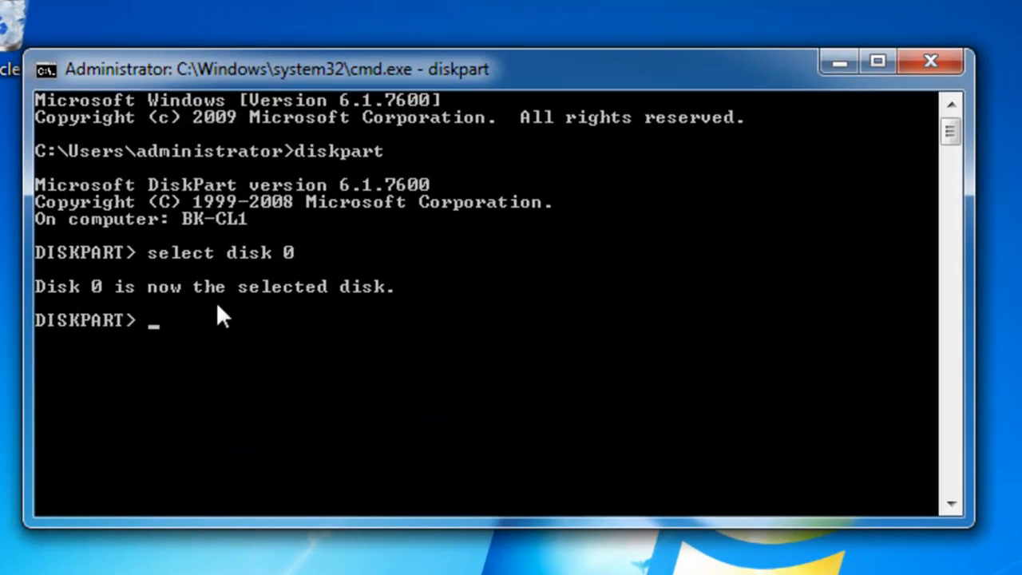
mouse_move(259, 351)
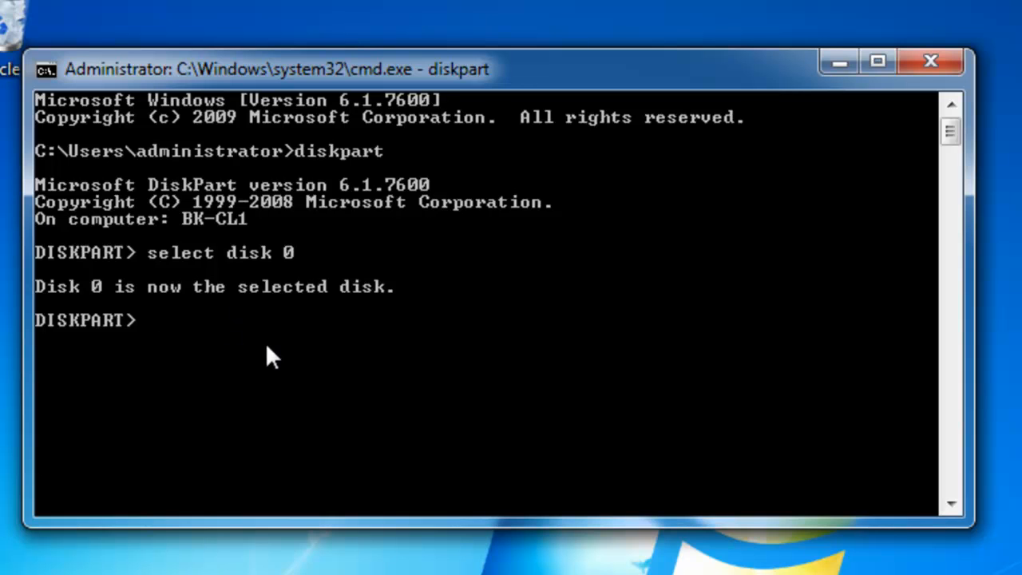
List Disk 0's partitions (39 GB and 1536 MB) and begin entering 'select partition'.
type("list partitio")
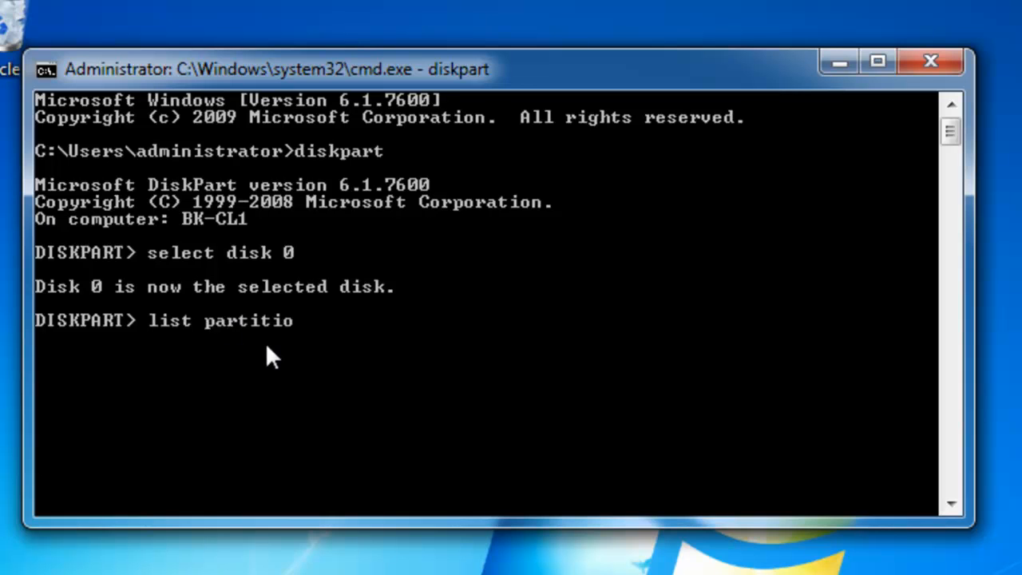
key("Return")
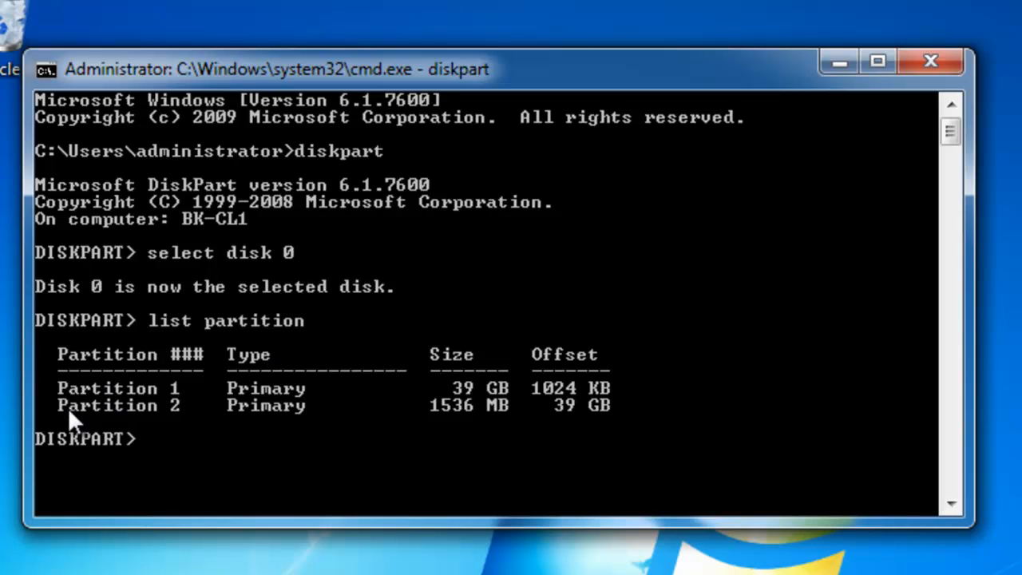
mouse_move(460, 408)
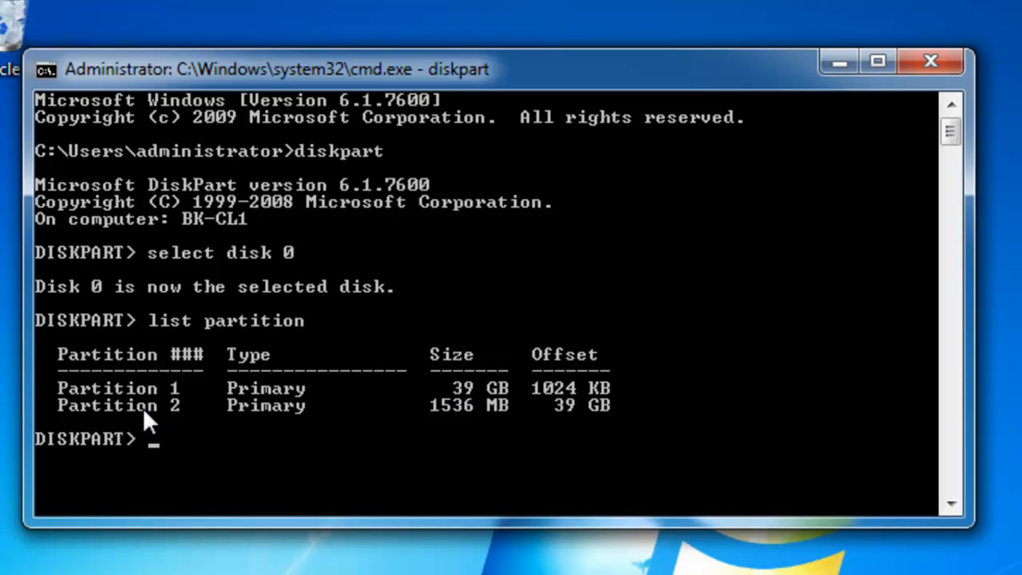
mouse_move(446, 428)
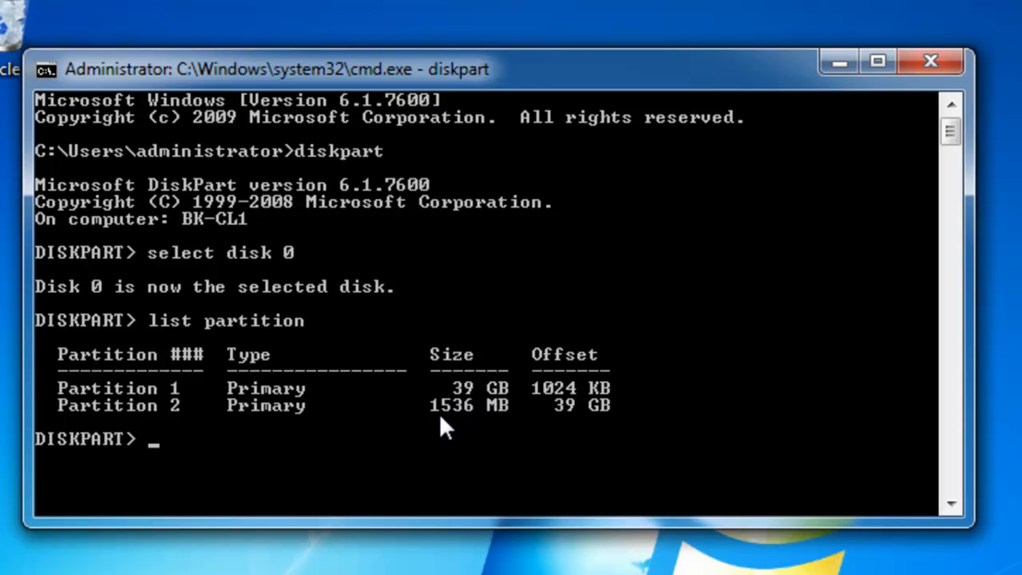
mouse_move(494, 423)
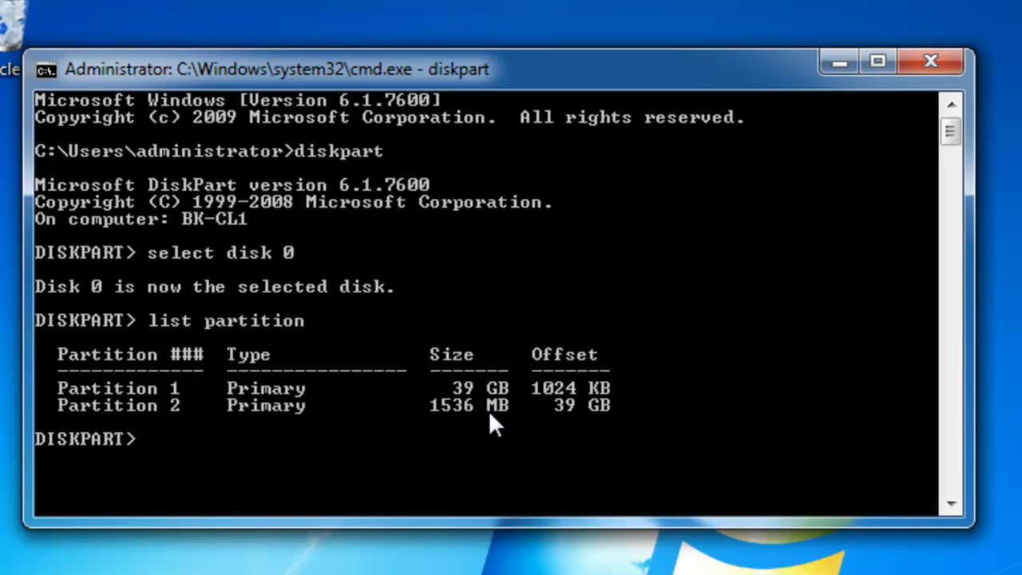
type("select pari")
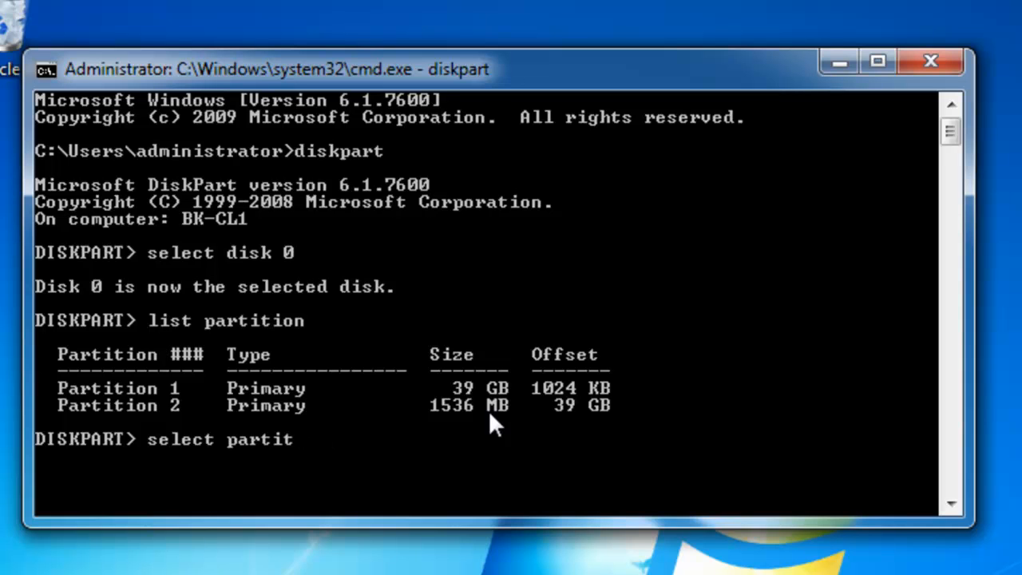
Select Partition 2 and extend it by 512 MB with 'extend size=512'.
type("ion 2")
key("Return")
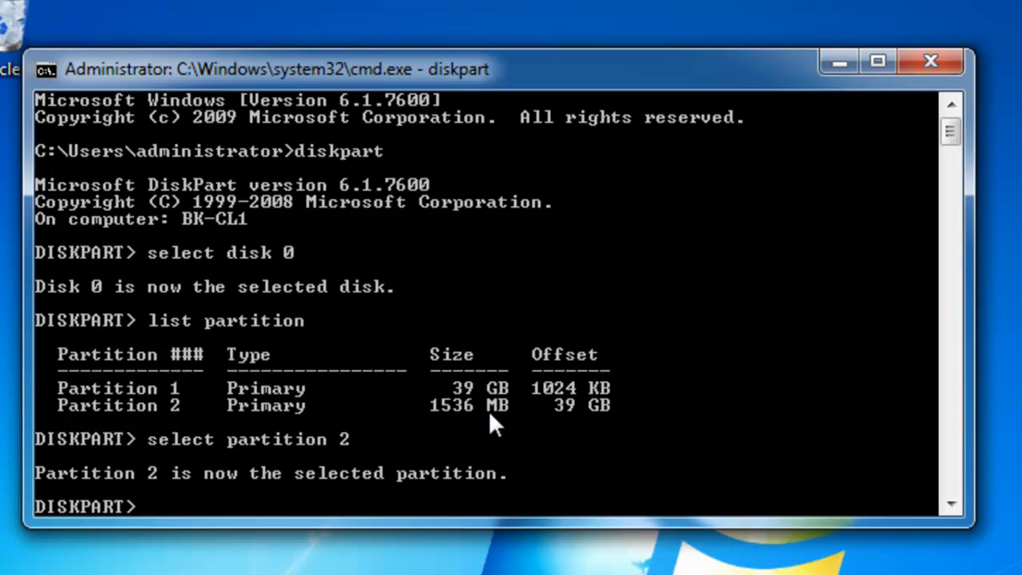
type("extend s")
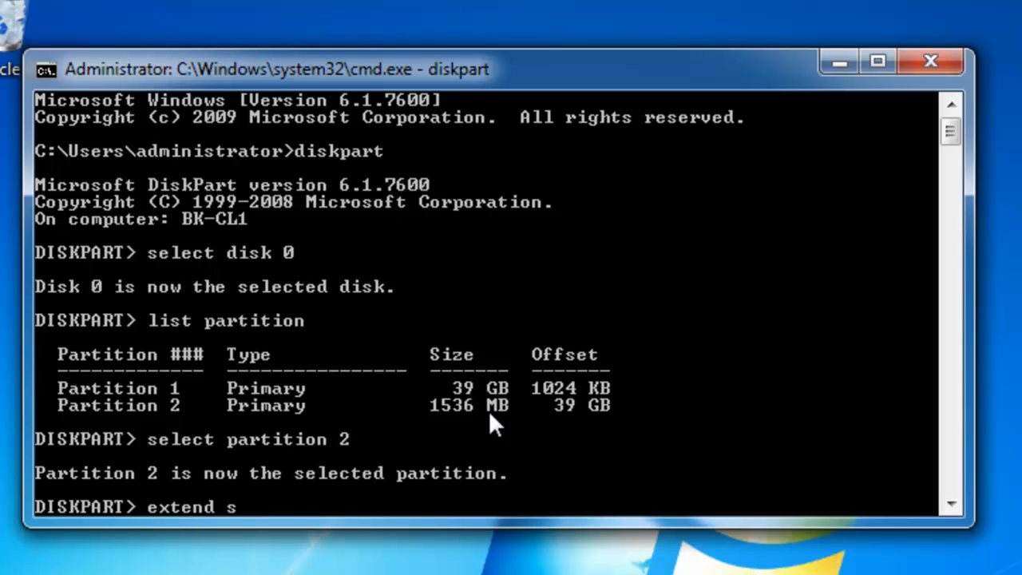
type("ize")
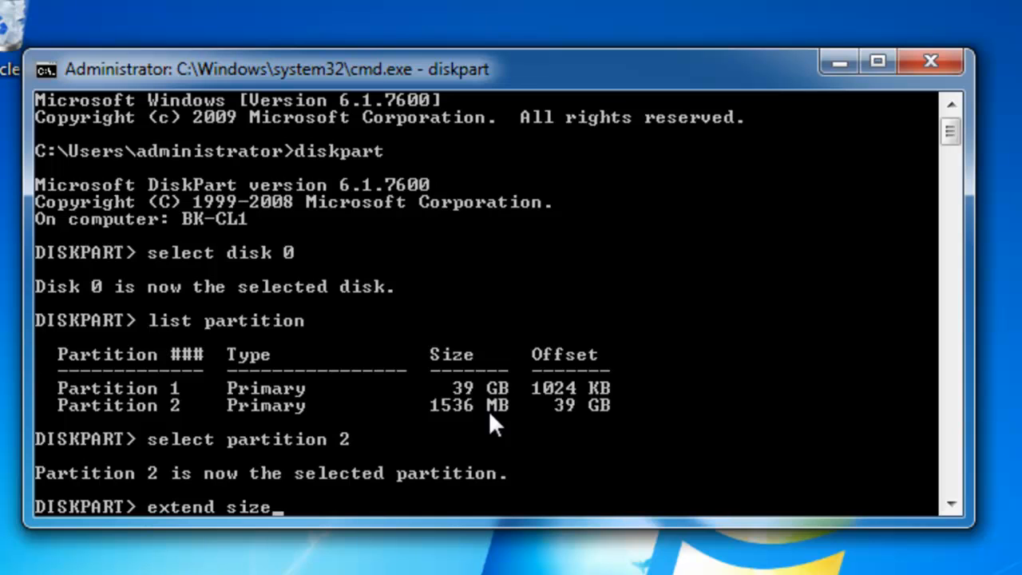
type("=")
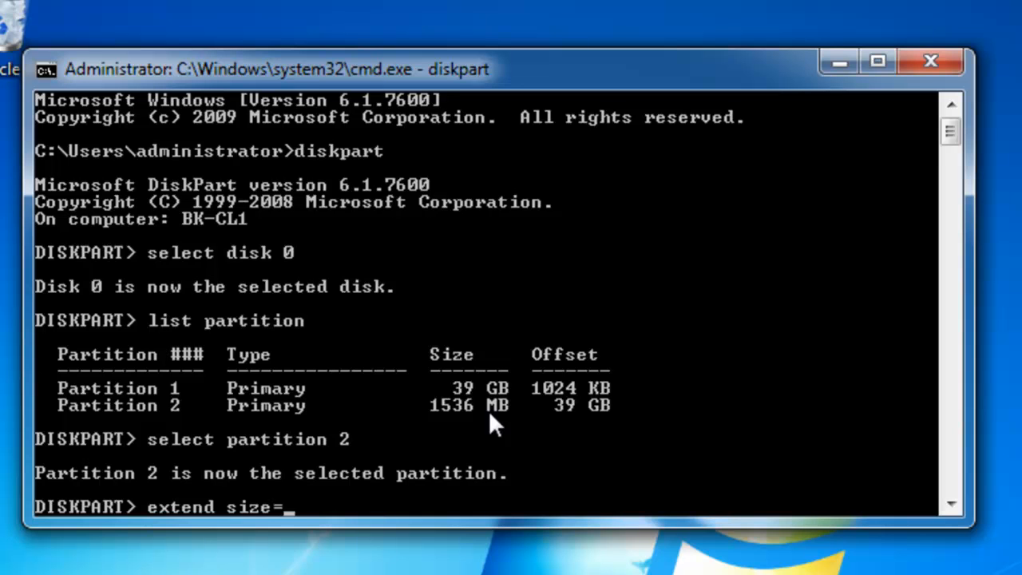
type("512")
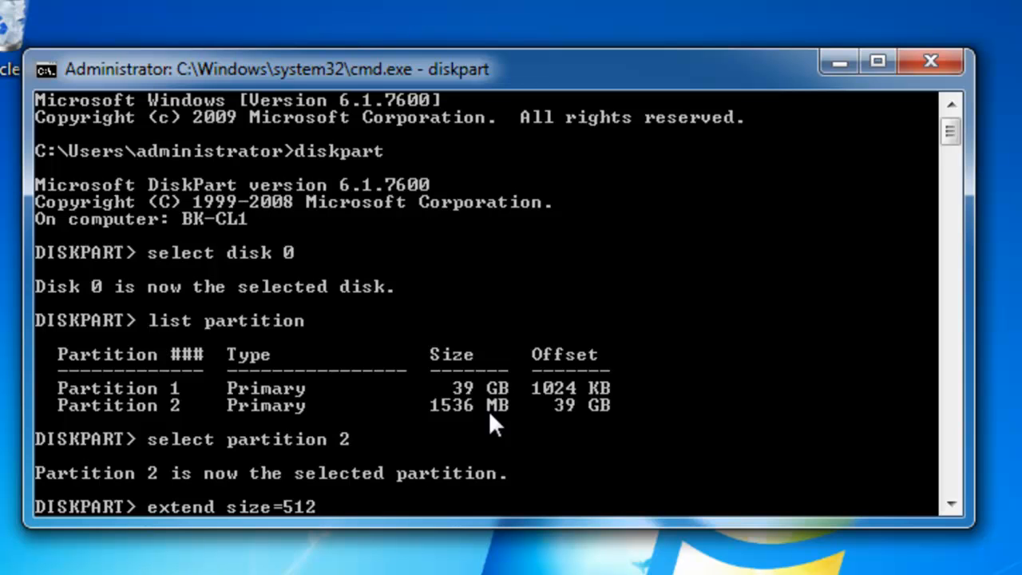
key("Return")
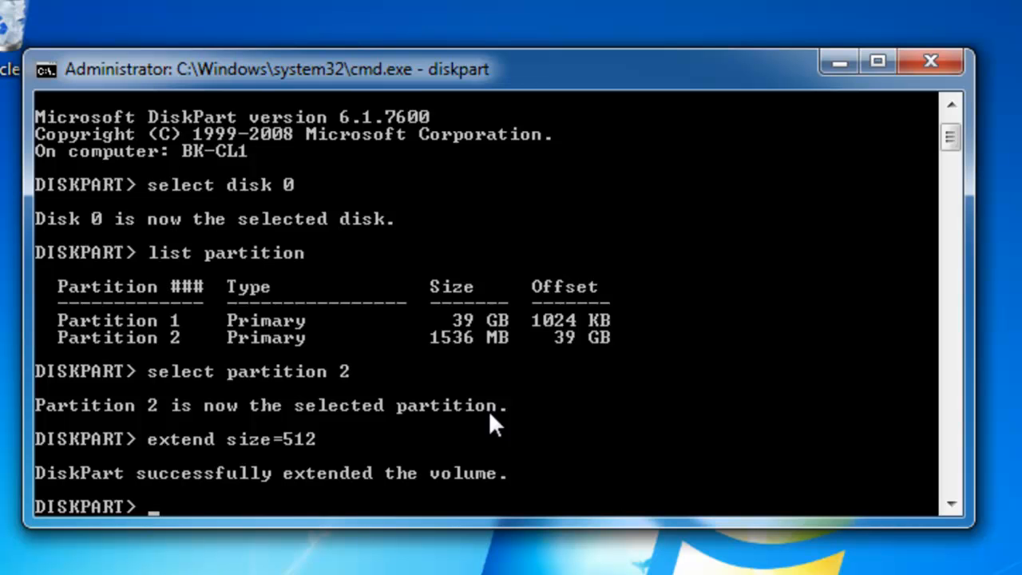
Exit DiskPart and the Command Prompt back to the desktop.
type("exit")
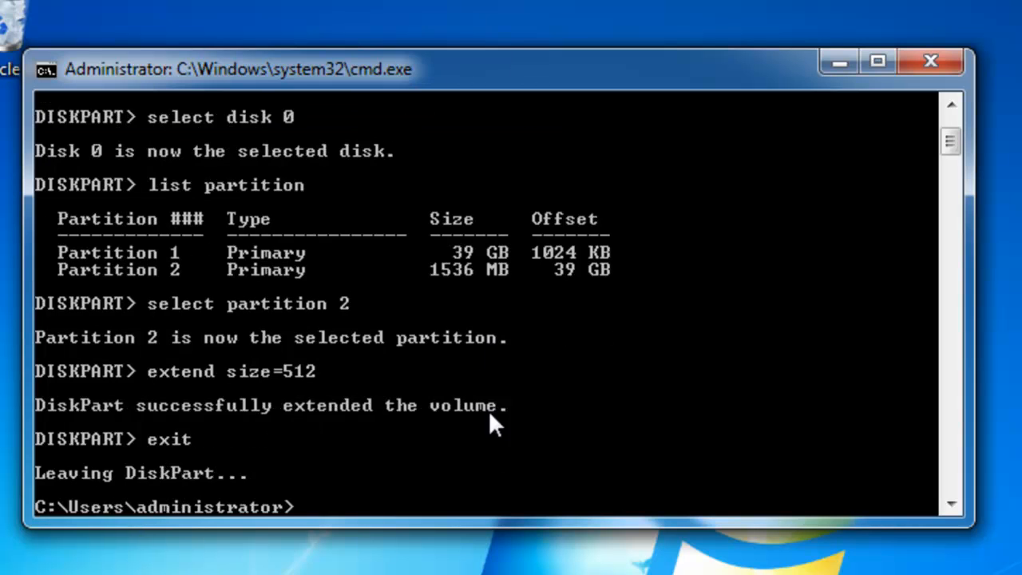
type("ex")
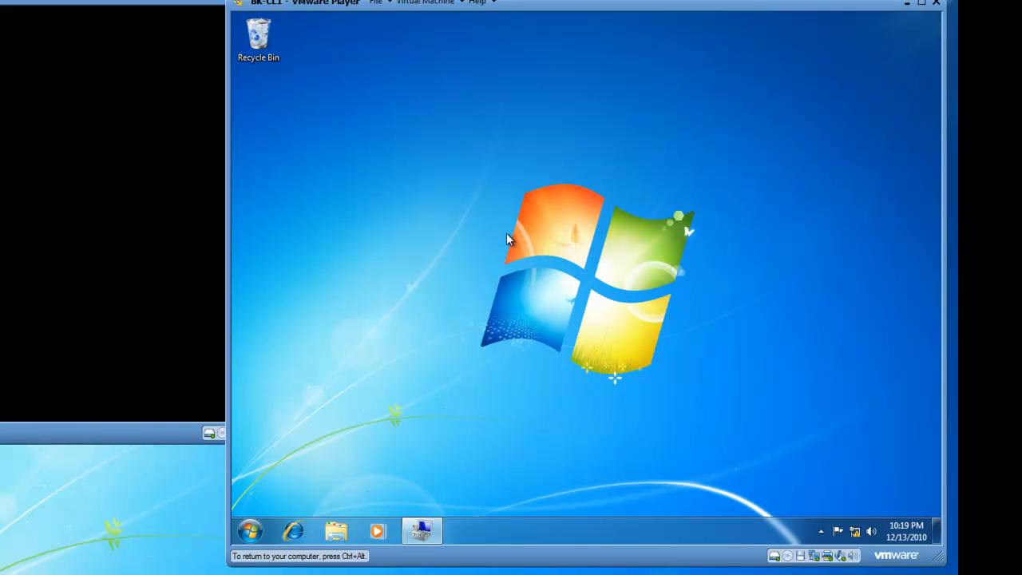
mouse_move(421, 531)
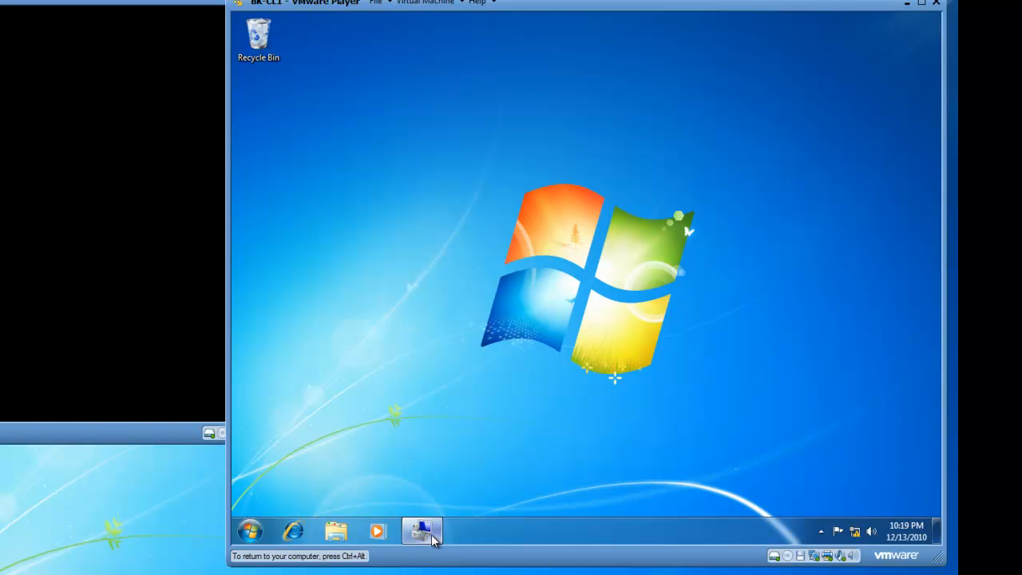
Return to Computer Management to confirm BK1 (X:) shows 2.00 GB with 8.00 GB unallocated.
left_click(422, 531)
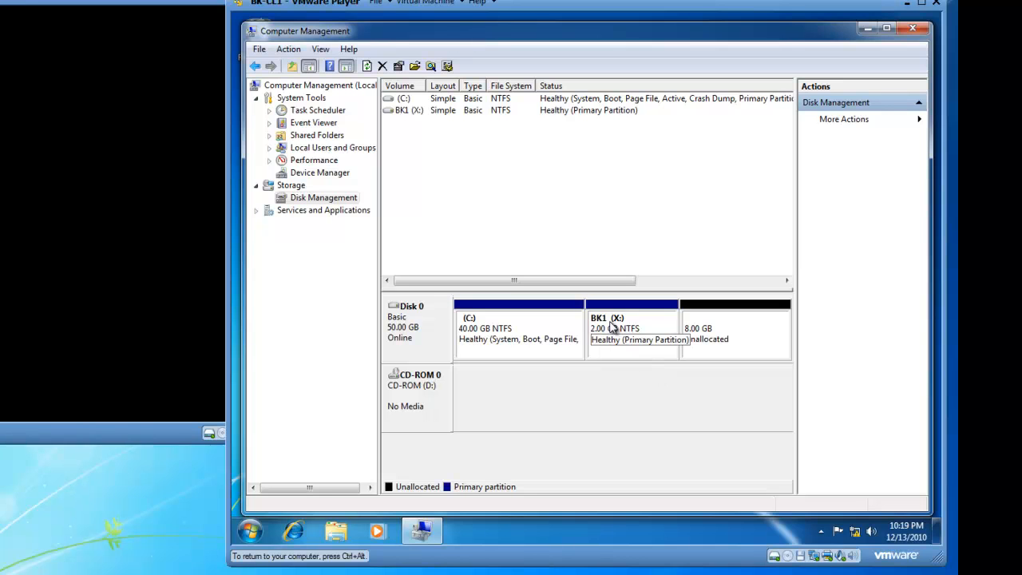
mouse_move(610, 344)
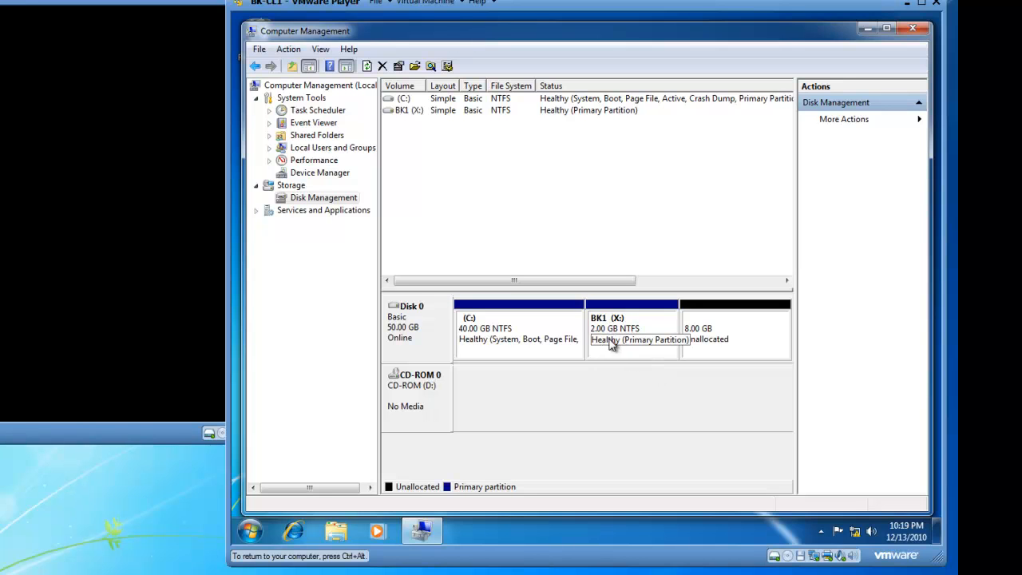
mouse_move(632, 383)
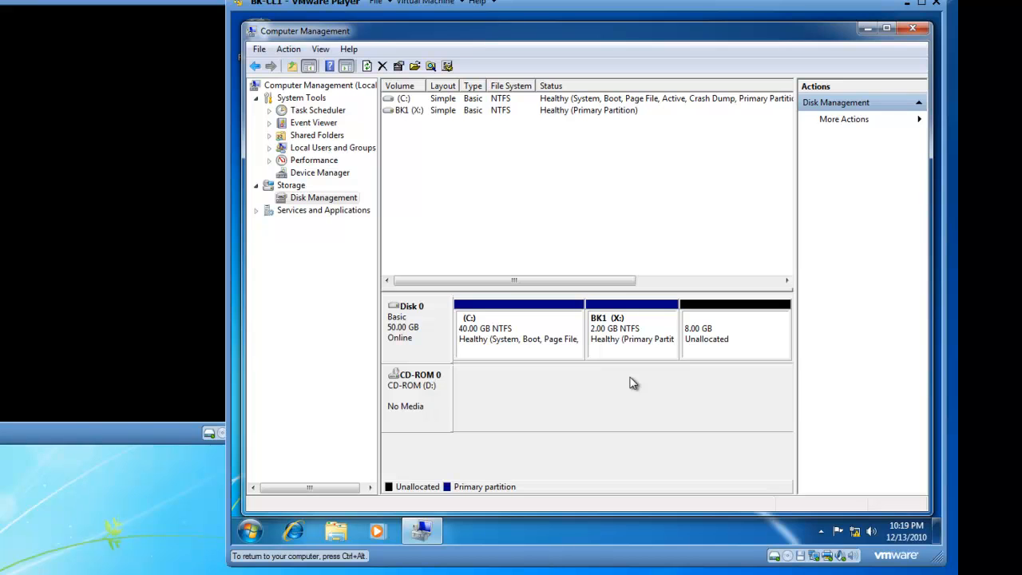